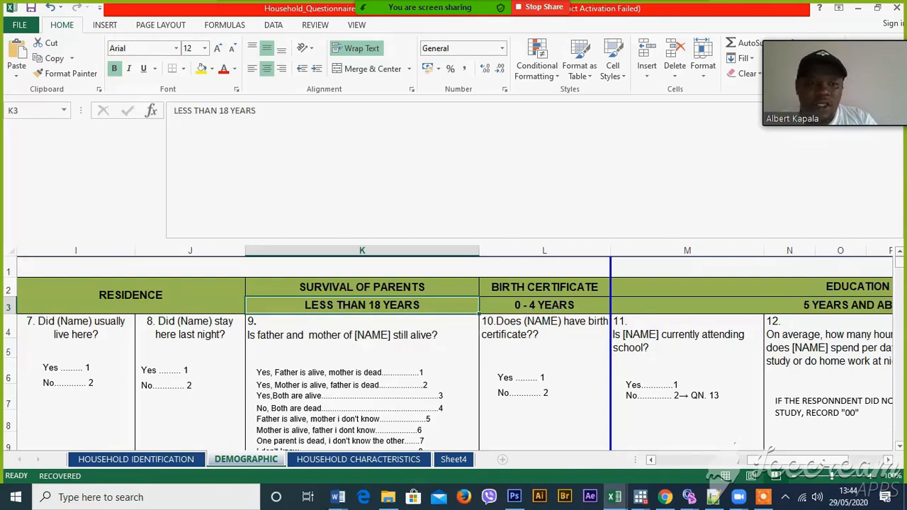
Read the under-18 heading and question 11 on school attendance in the questionnaire
click(678, 340)
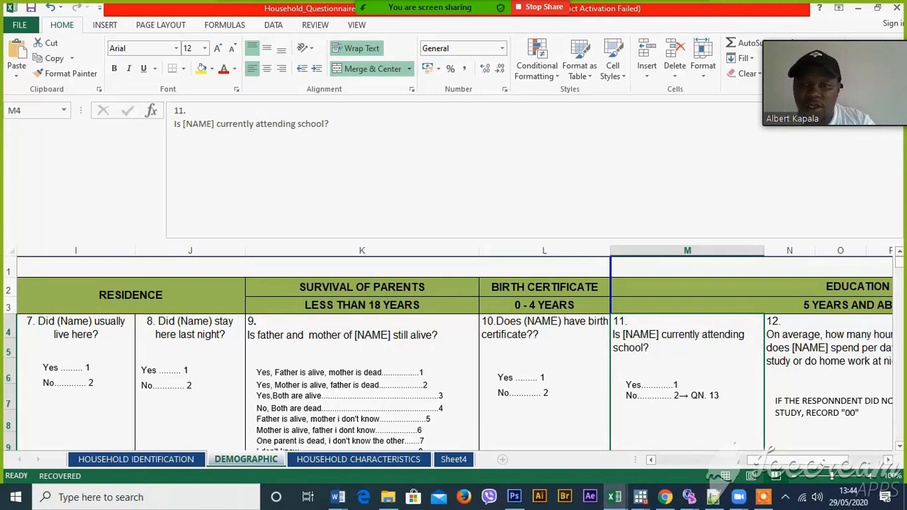
click(190, 327)
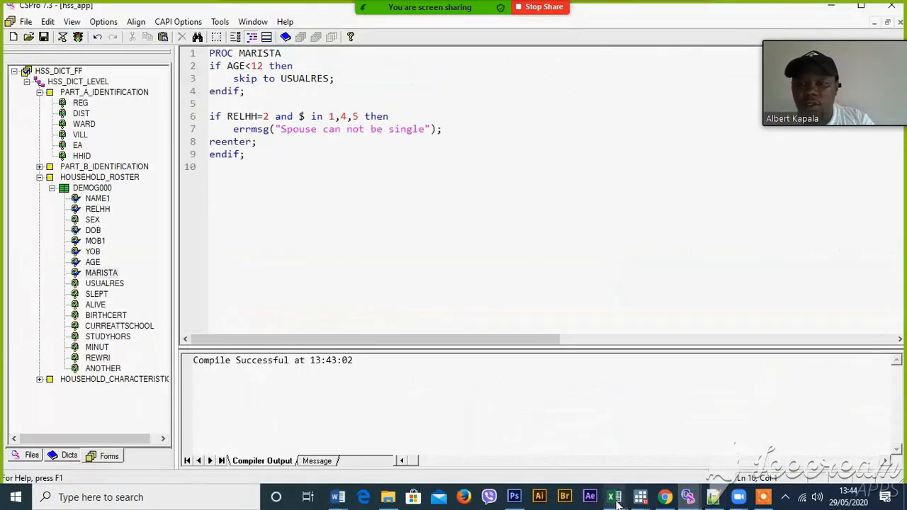
Review question 8 on staying last night and browse the USUALRES, SLEPT and ALIVE procedures
click(613, 496)
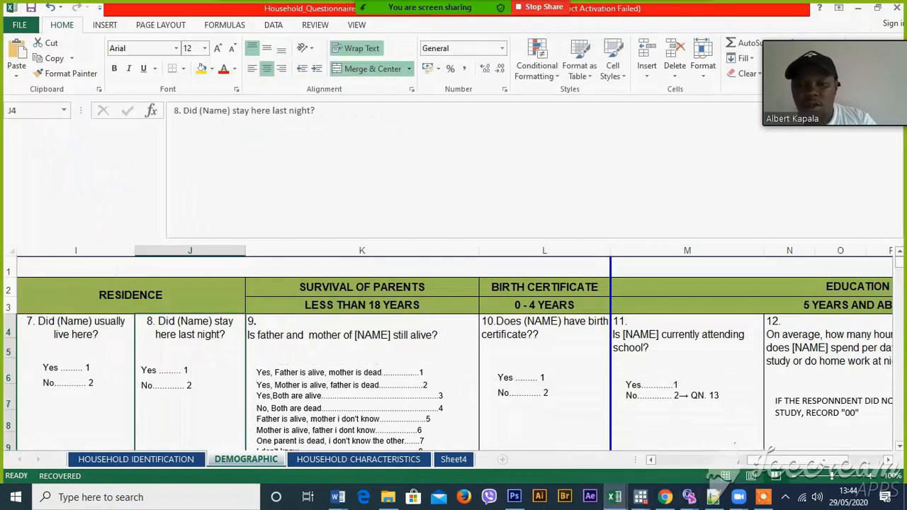
mouse_move(687, 496)
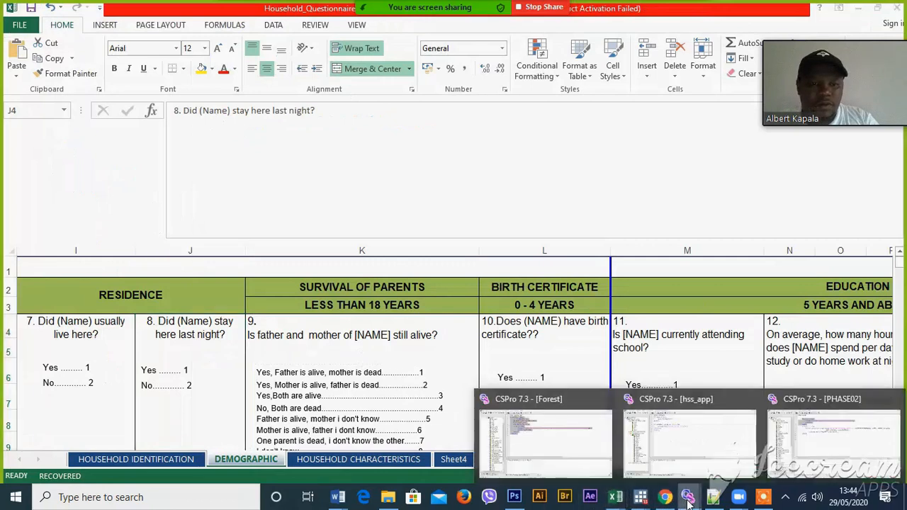
click(689, 439)
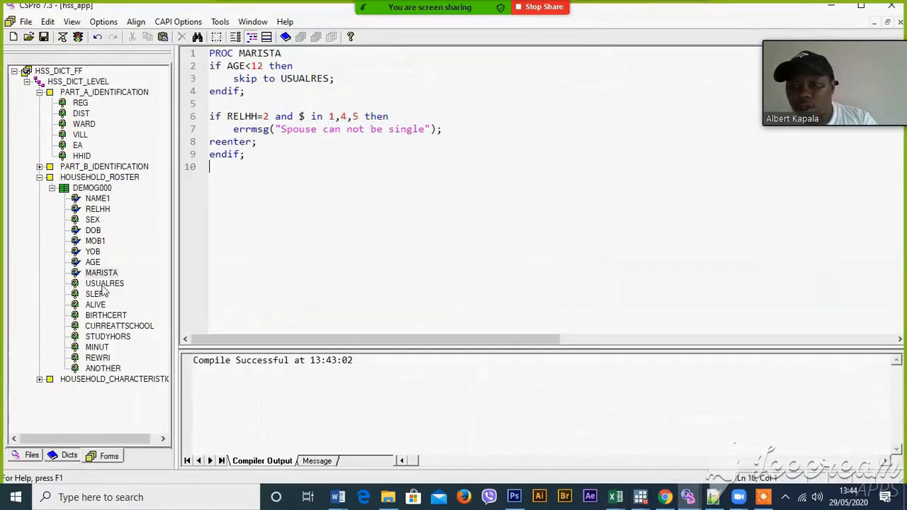
click(105, 284)
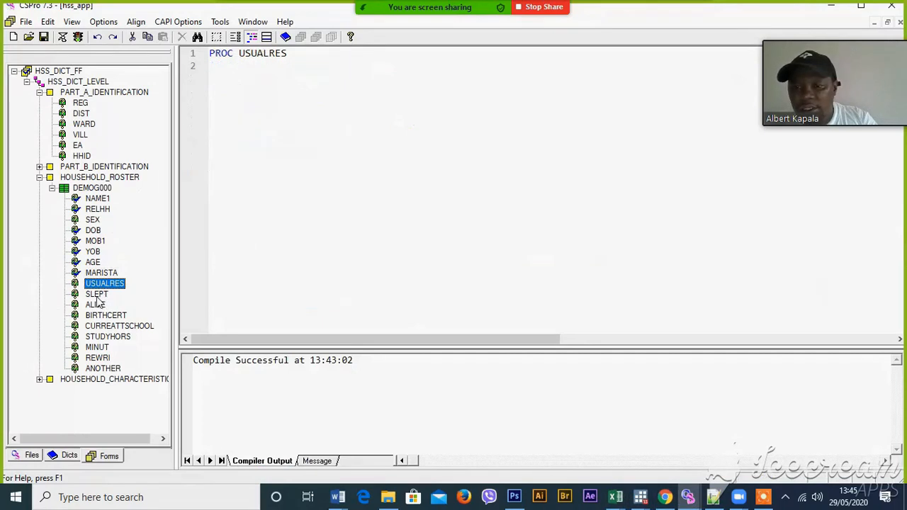
click(96, 293)
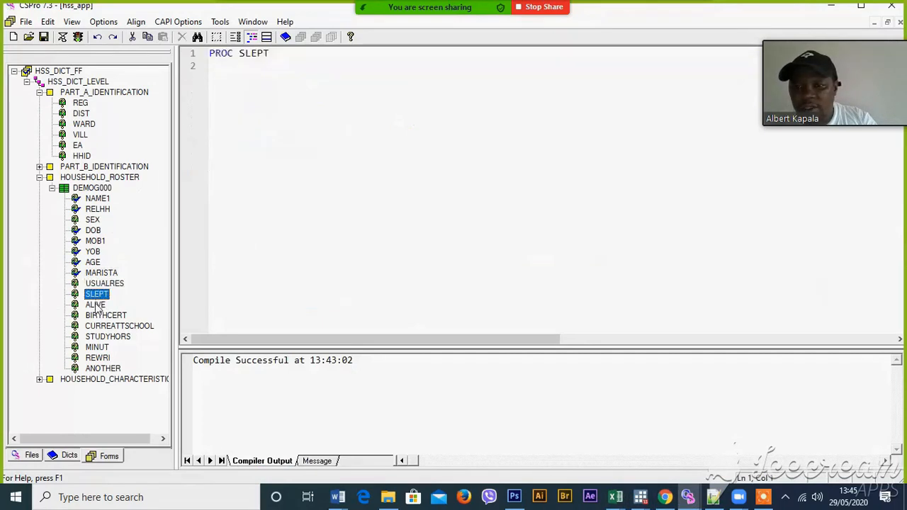
click(95, 305)
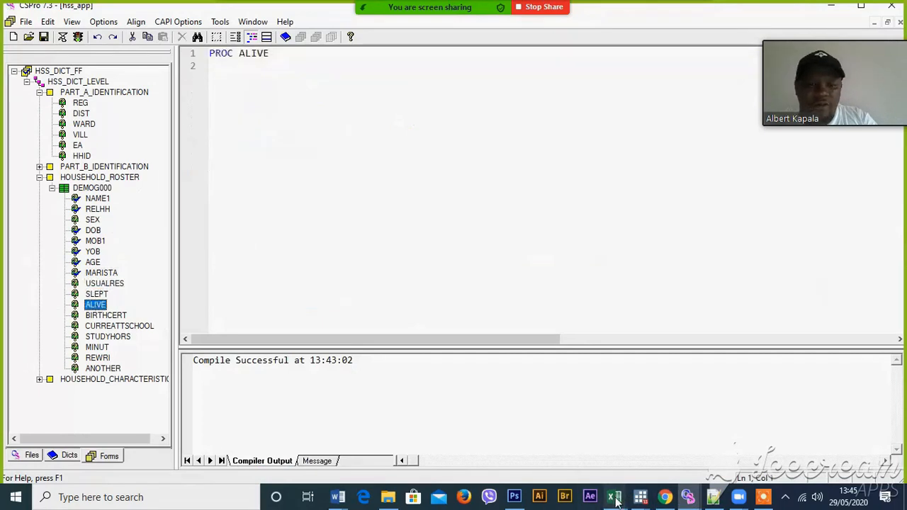
click(614, 496)
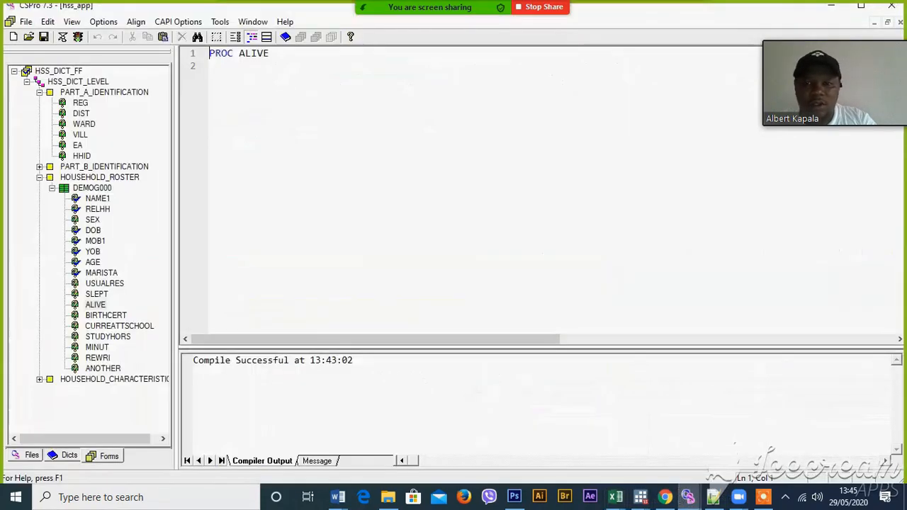
click(95, 304)
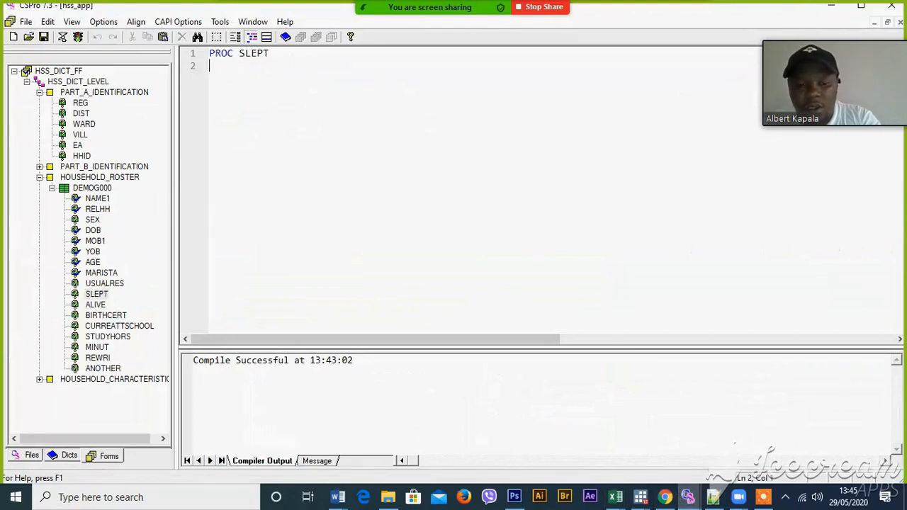
Write 'if AGE>18 then skip to CURREATTSCHOOL; endif' in PROC SLEPT
text(if)
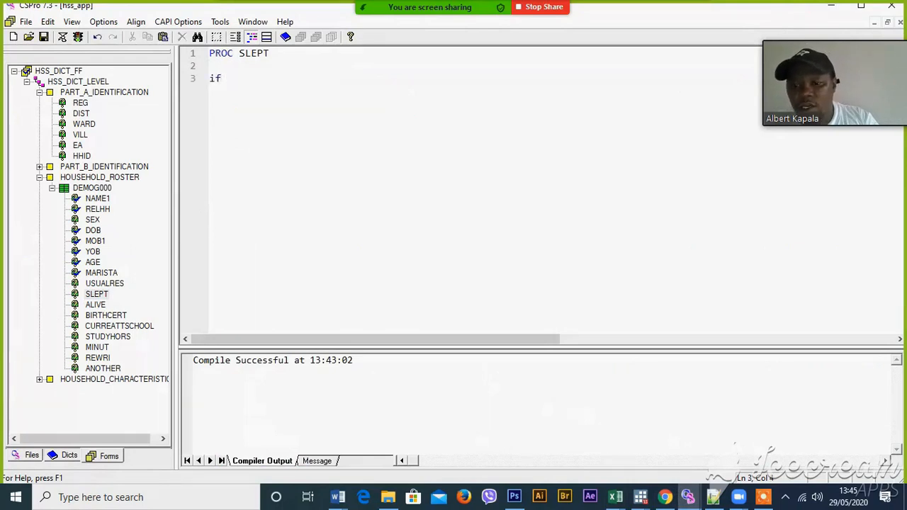
text(AGE)
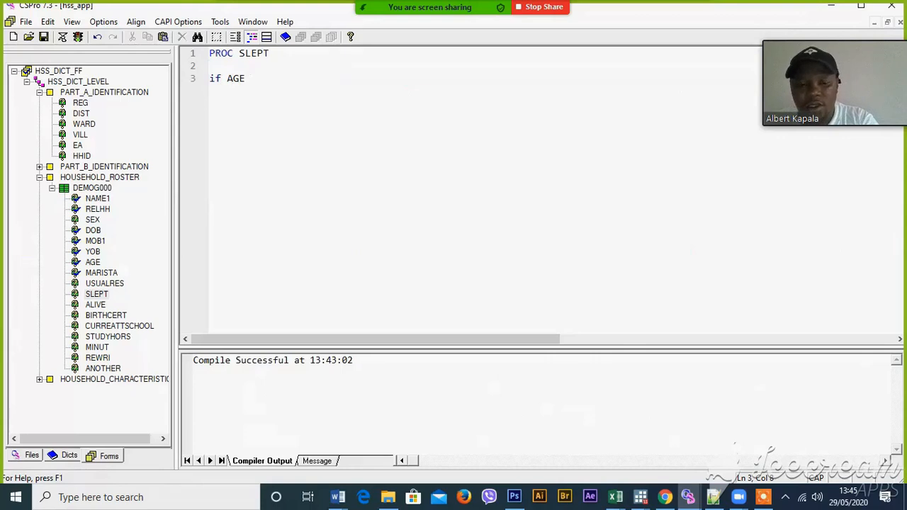
text(>)
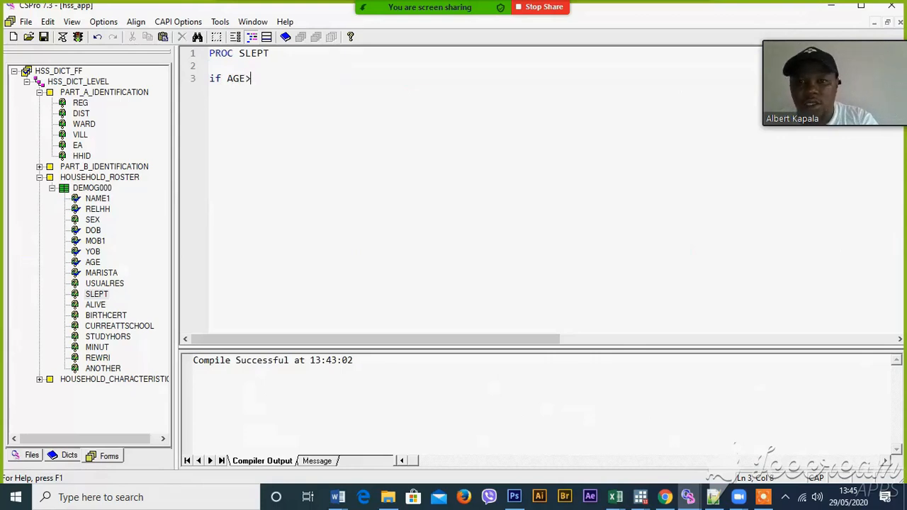
text(18 then)
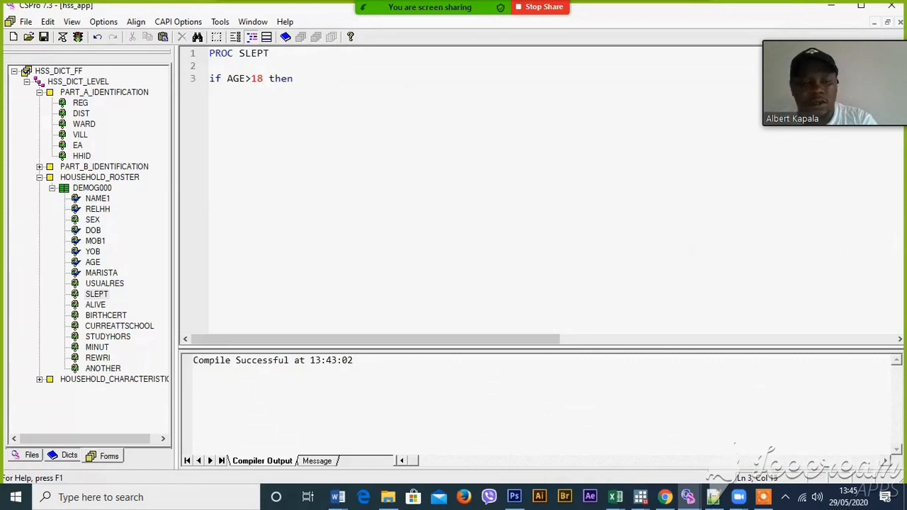
text(skip to)
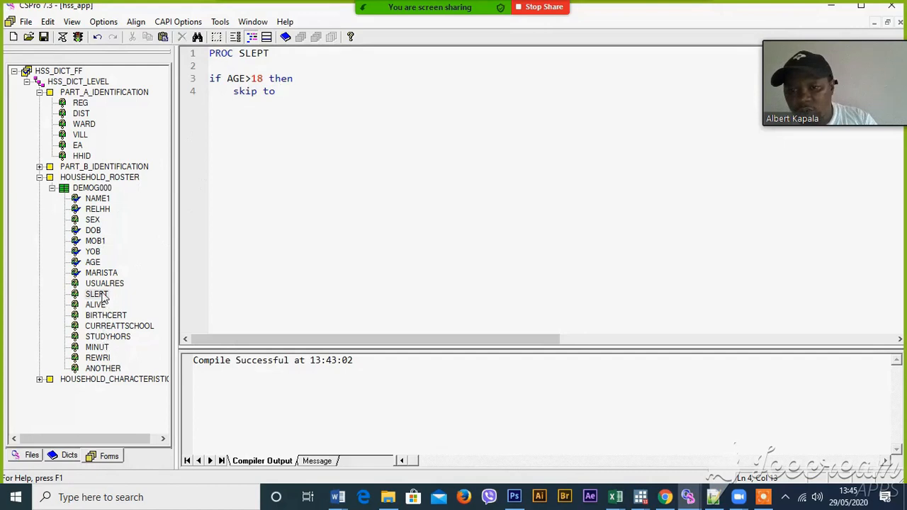
mouse_move(110, 326)
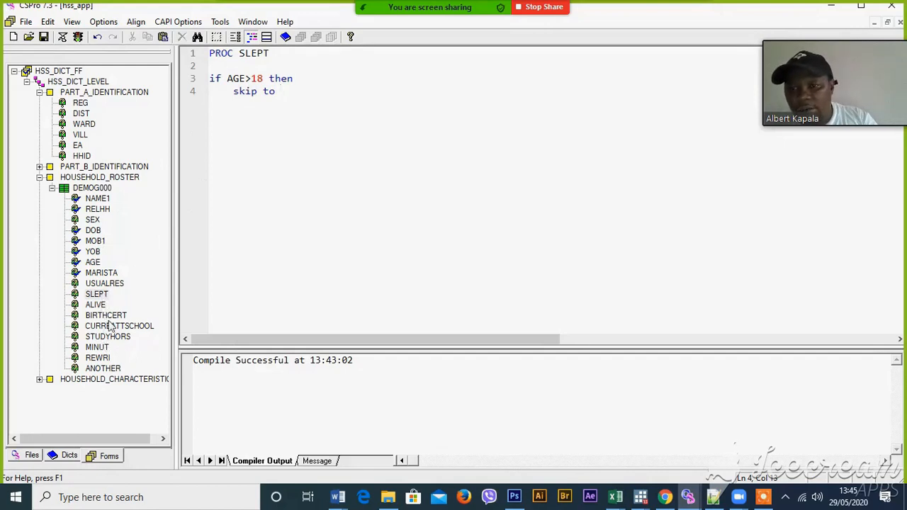
right_click(119, 324)
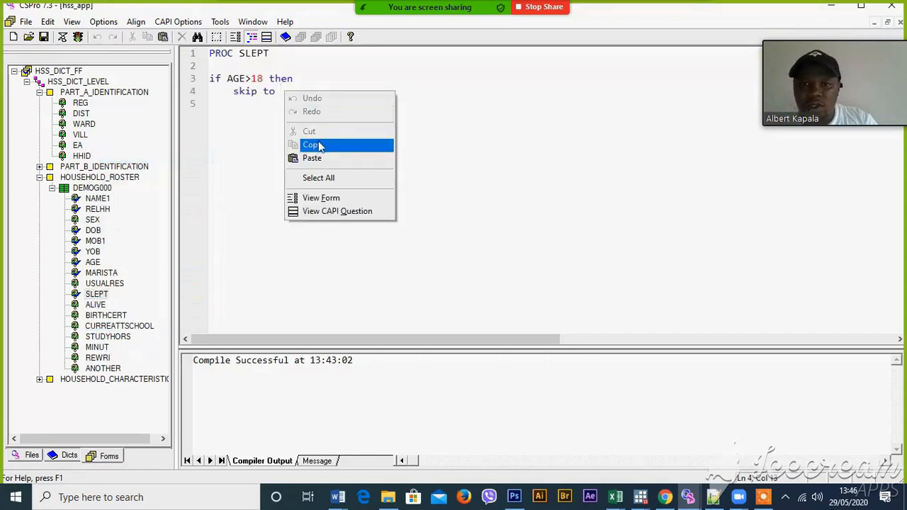
click(312, 158)
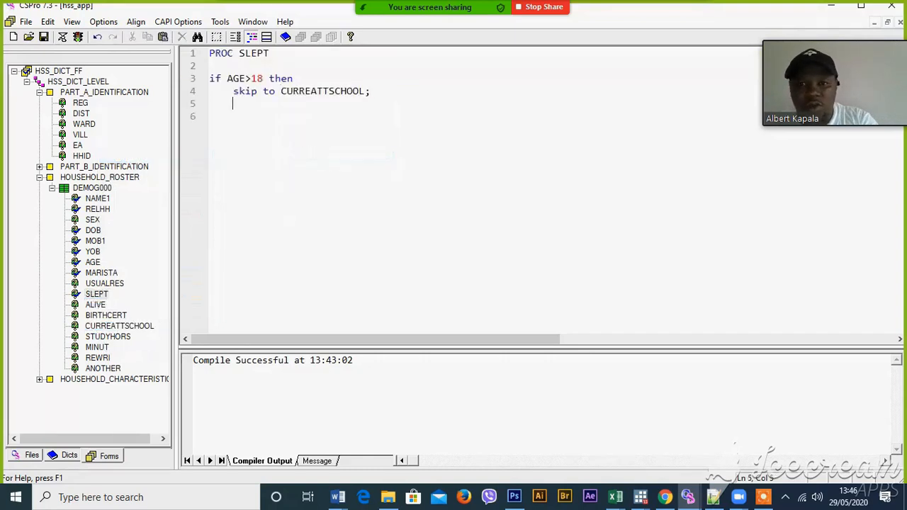
text(endif;)
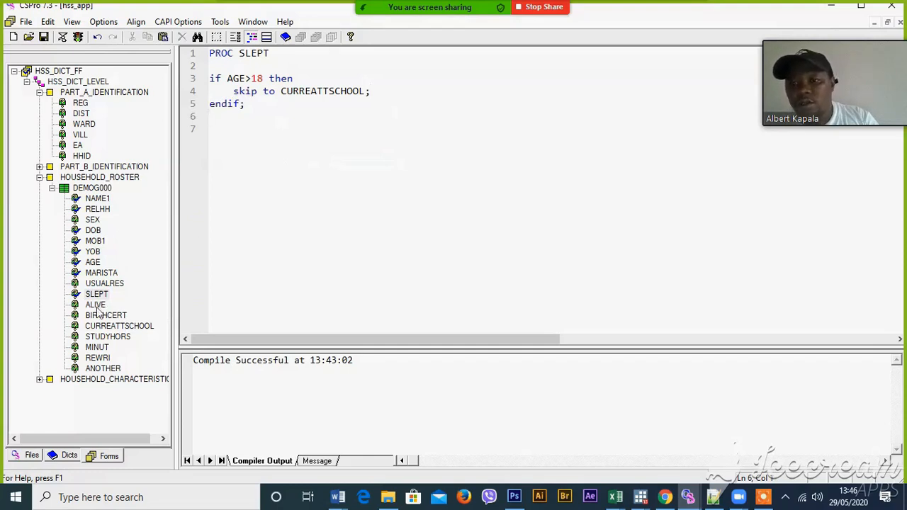
mouse_move(94, 309)
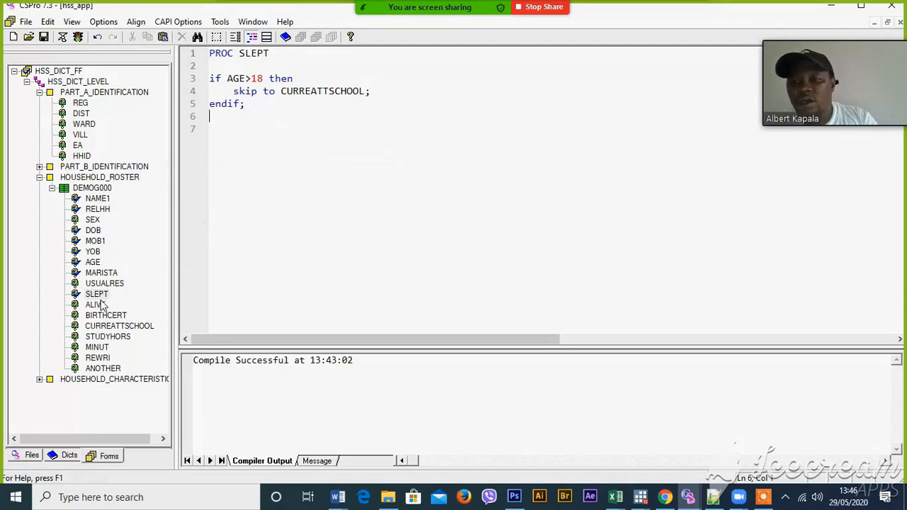
mouse_move(97, 304)
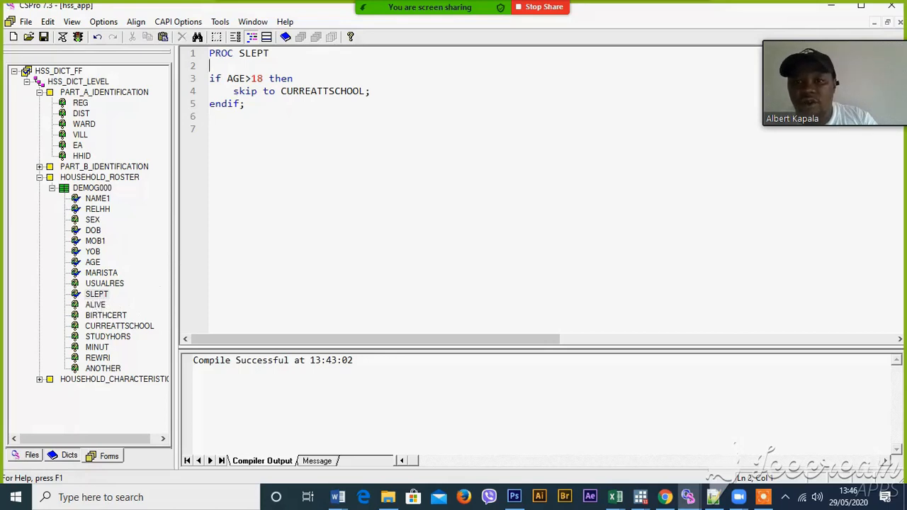
Head the SLEPT age-skip logic with a postproc line and check the questionnaire
text(post)
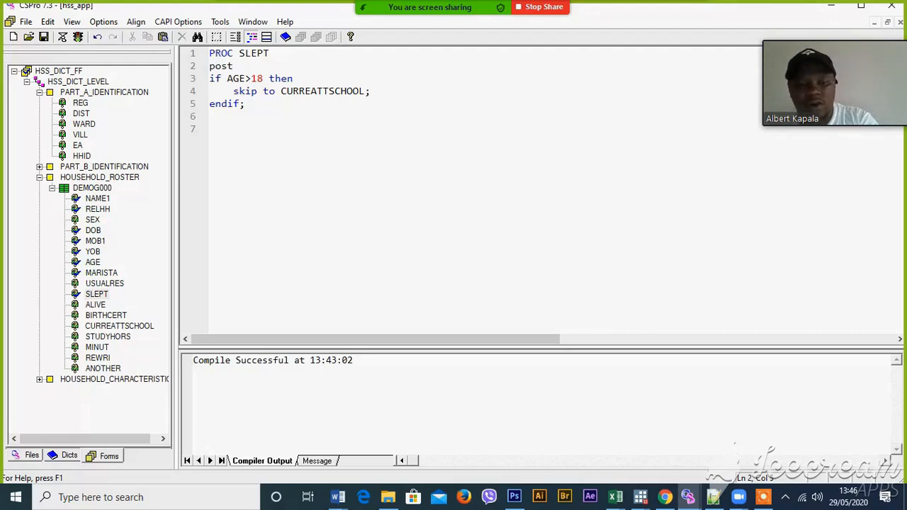
text(pro)
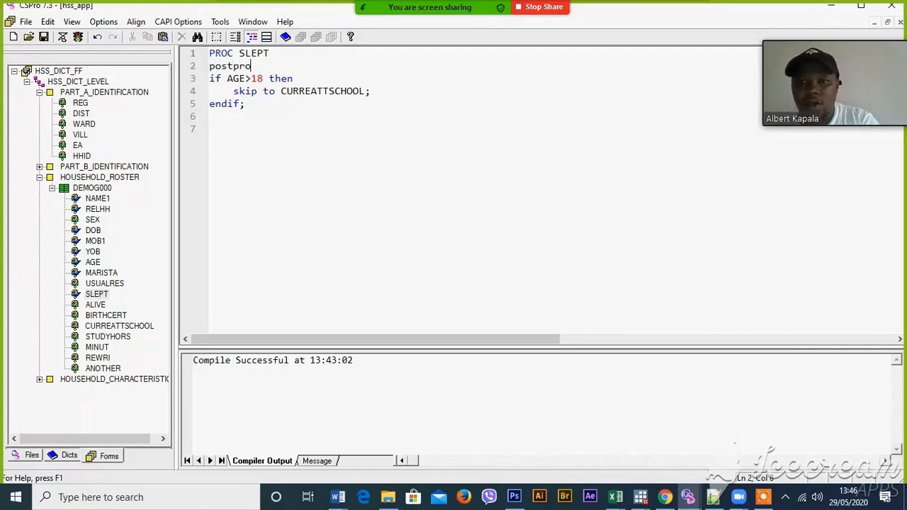
text(c)
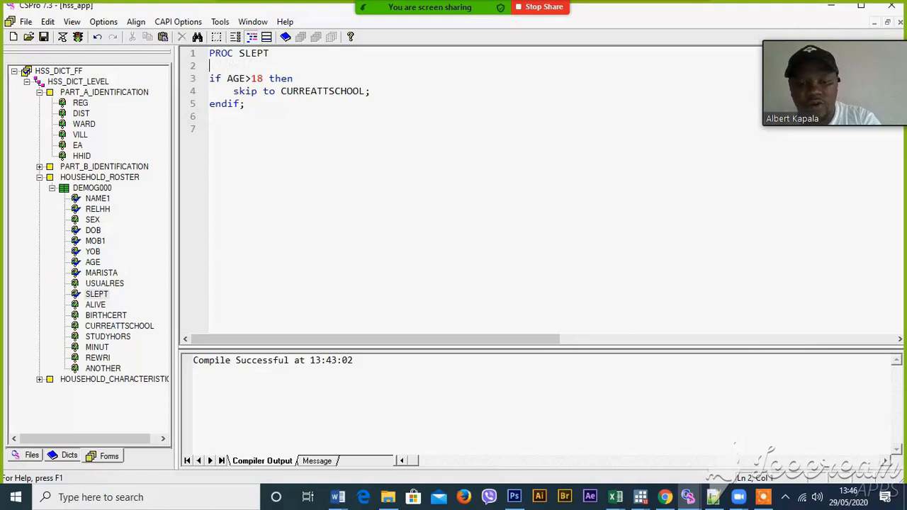
text(postproc)
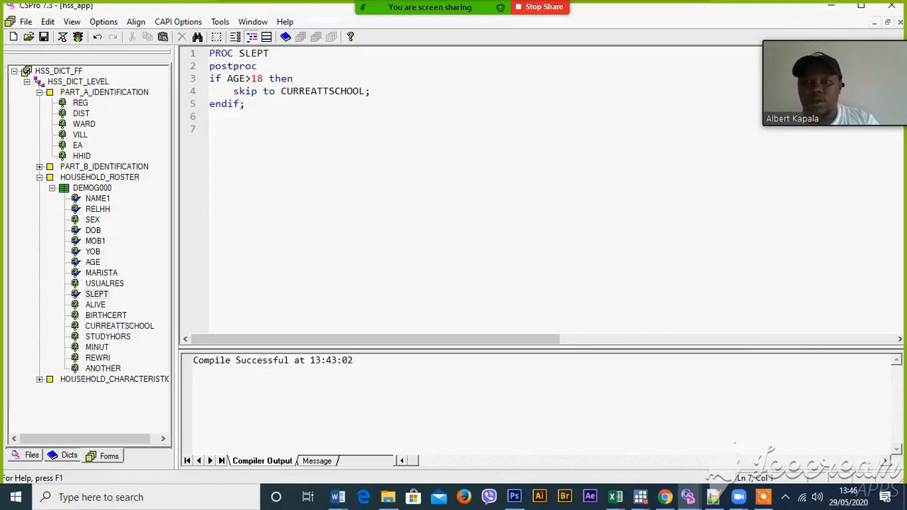
click(64, 36)
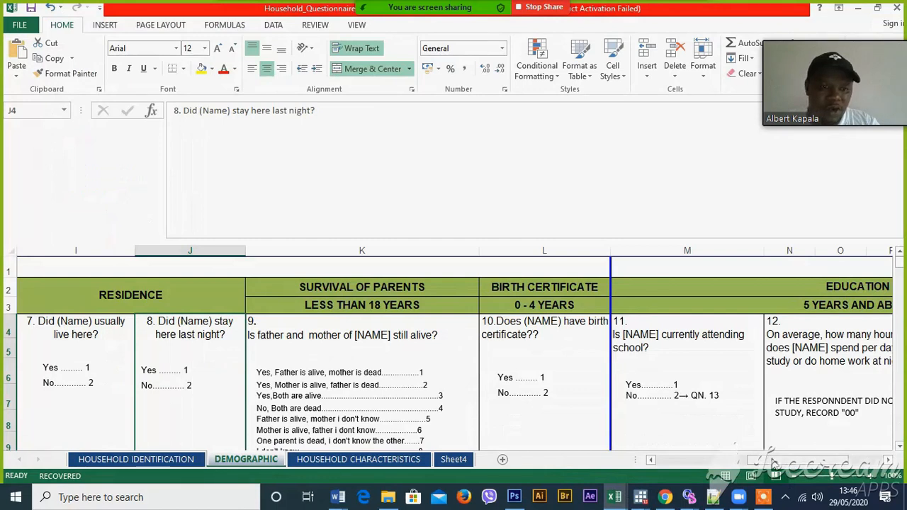
scroll(right, 3)
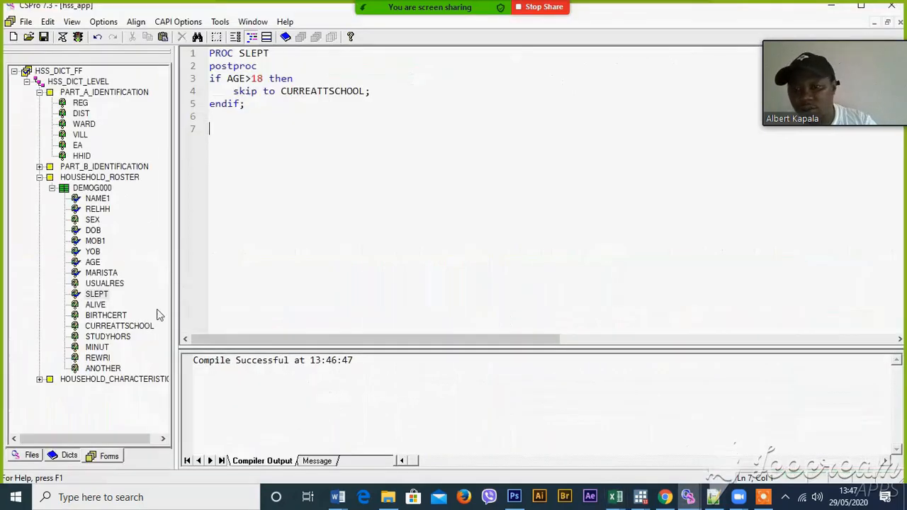
Write 'if $ = 2 then skip to REWRI; endif;' in PROC CURREATTSCHOOL
click(119, 325)
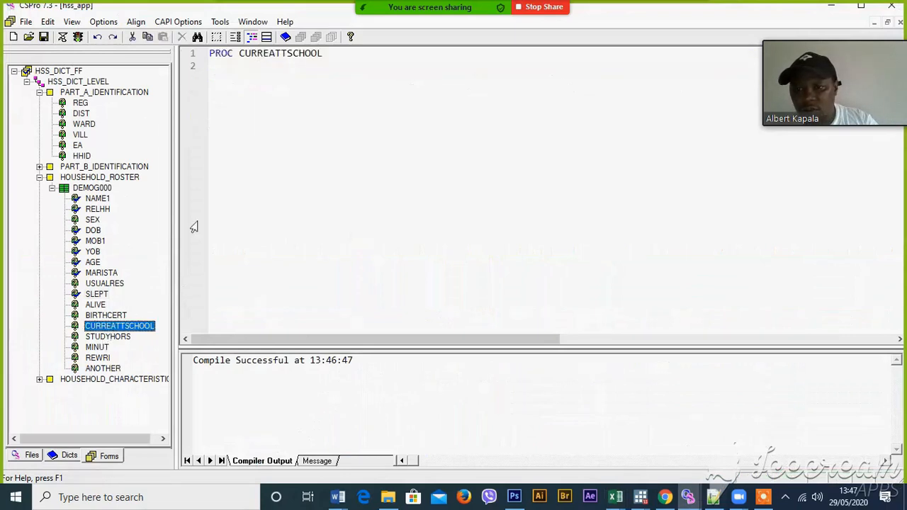
text(if)
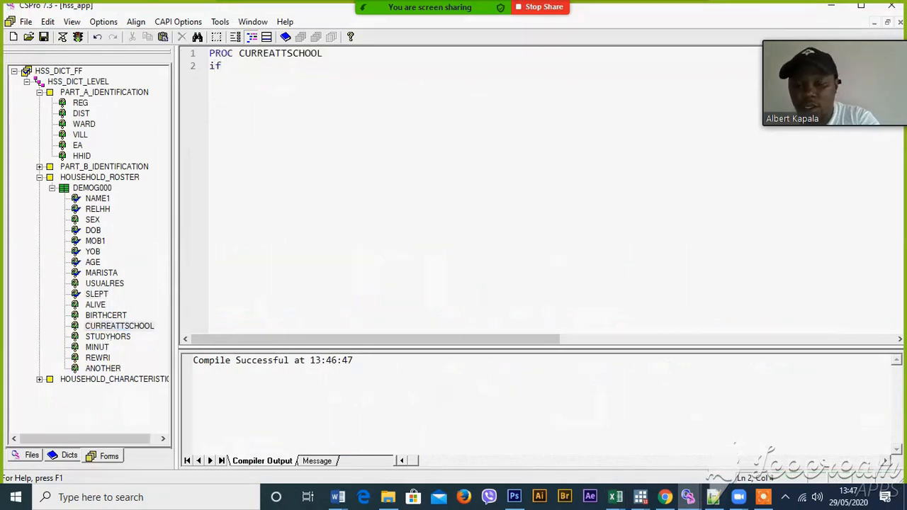
text($ -)
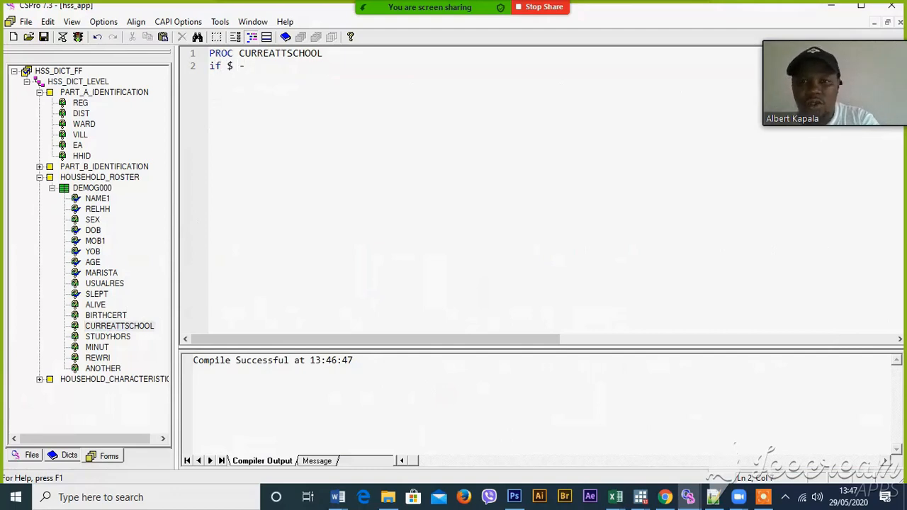
text(= 2 then)
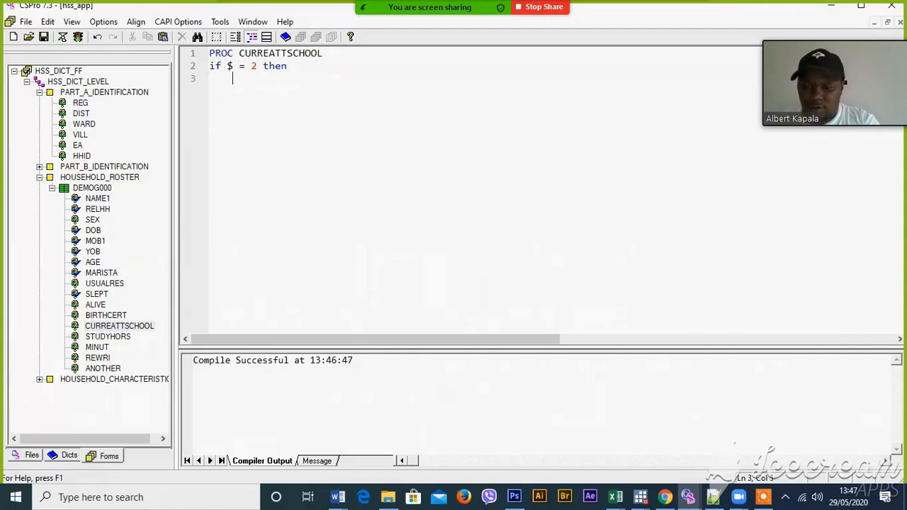
text(skip to)
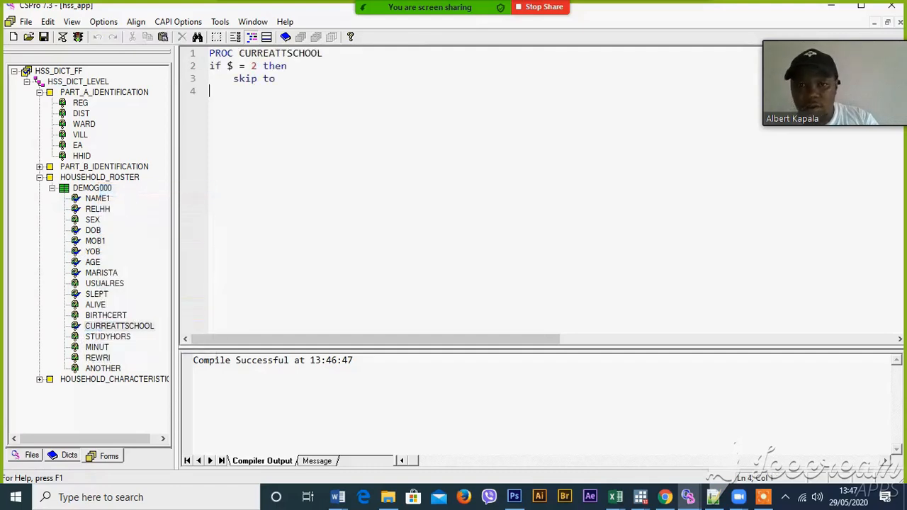
text(REWRI)
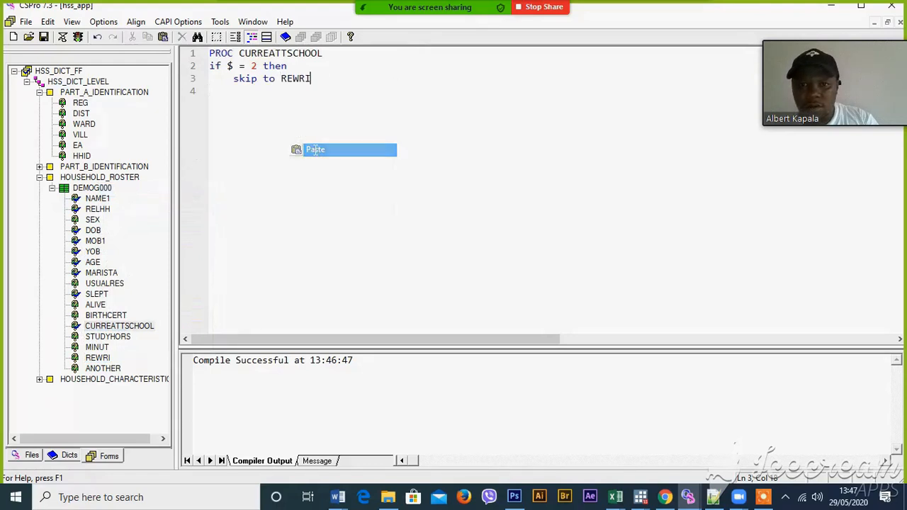
text(;)
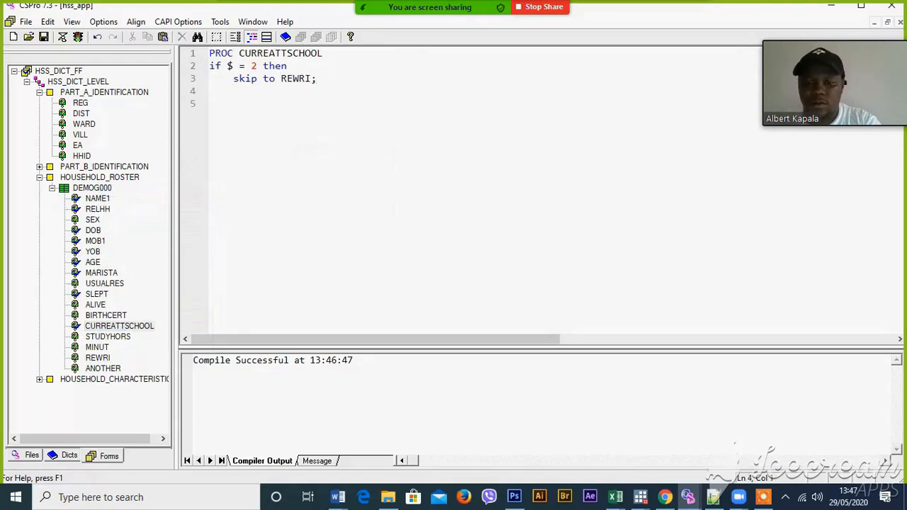
text(endif;)
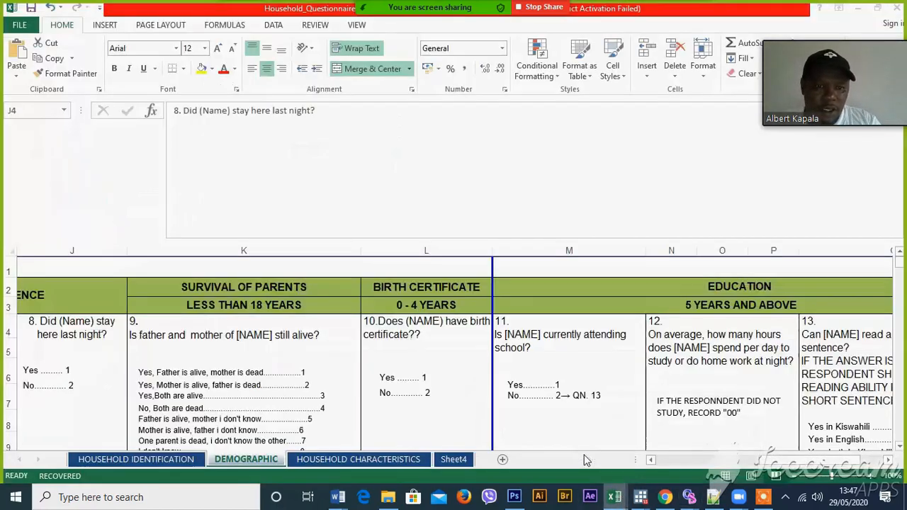
Scroll the DEMOGRAPHIC sheet to question 14, then return to the ANOTHER procedure
scroll(right, 3)
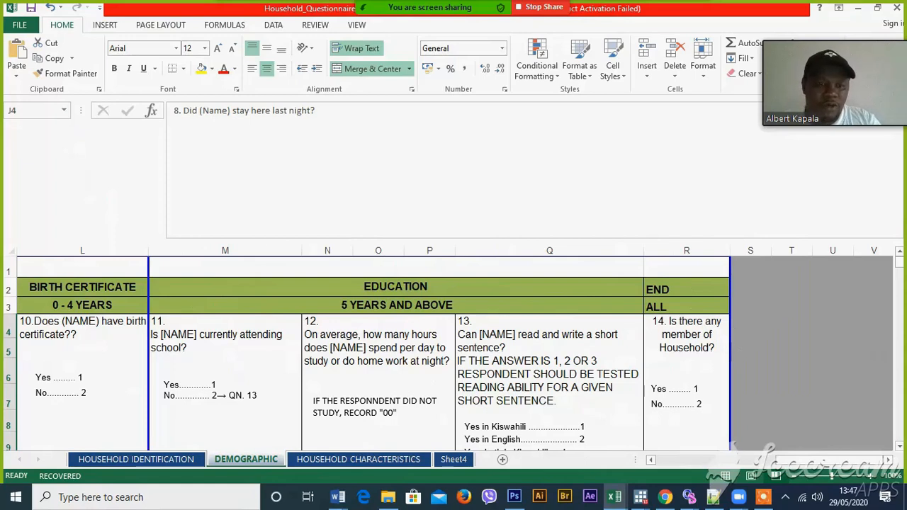
mouse_move(127, 489)
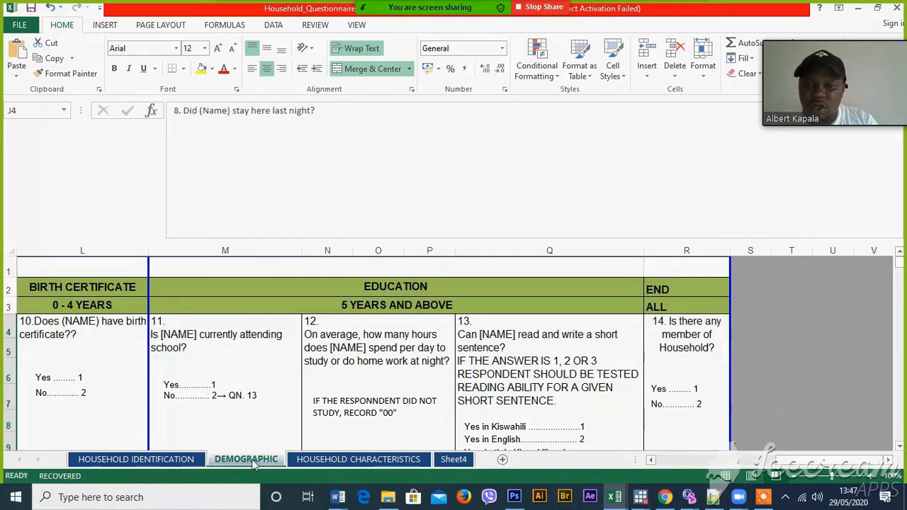
click(358, 459)
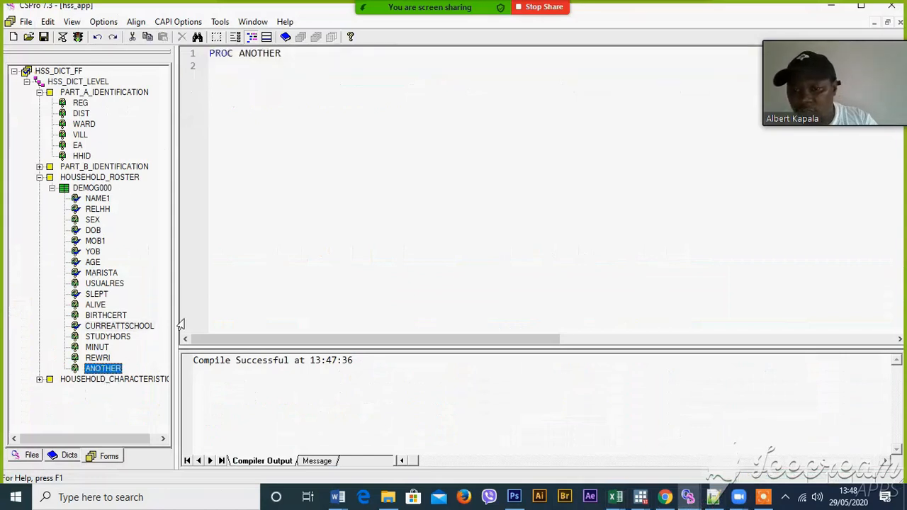
Write 'if $ = 2 then skip to TENUREMAINBUIL; endif;' in PROC ANOTHER
text(if)
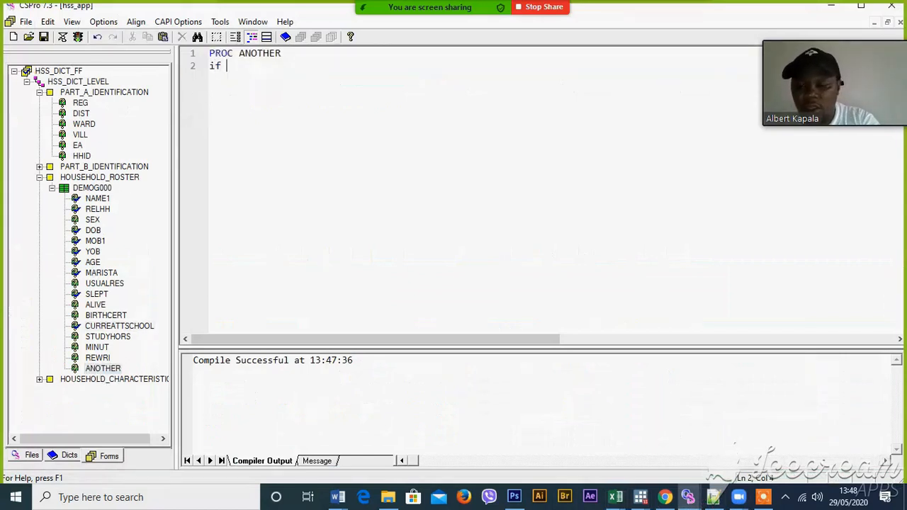
text($)
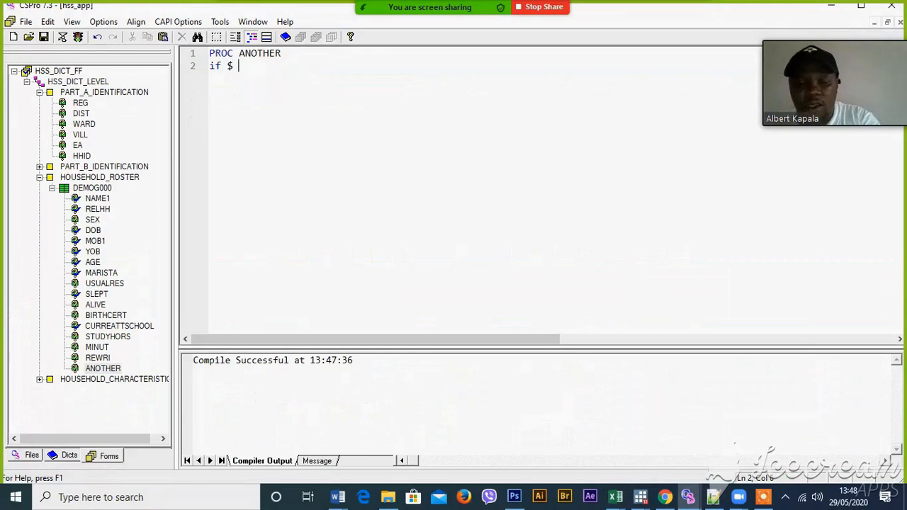
text(= 2)
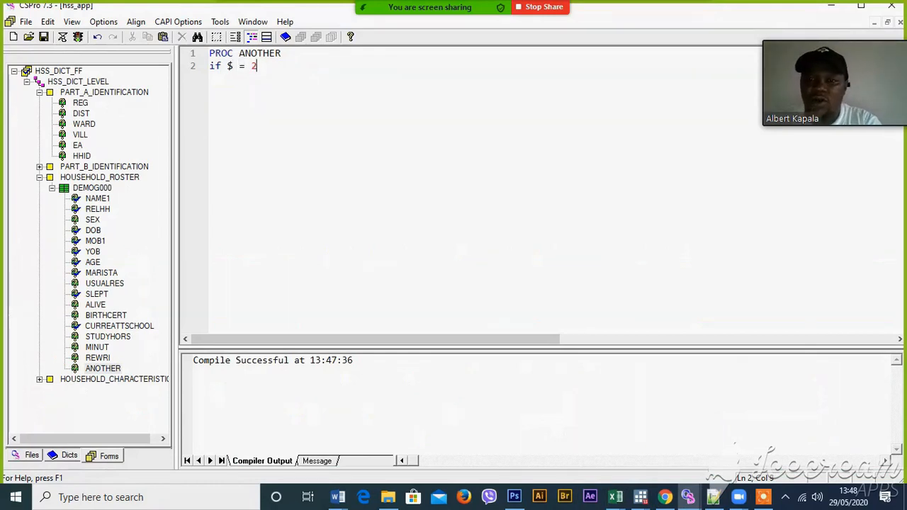
text(then)
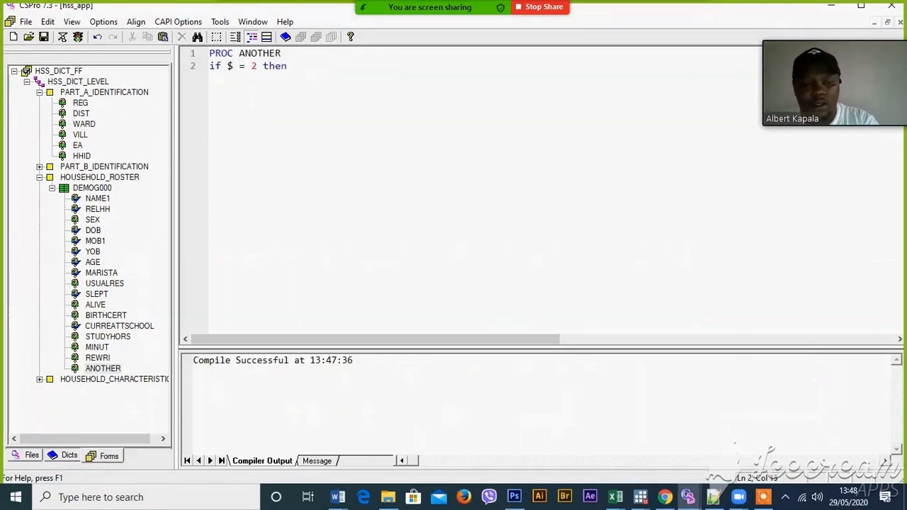
text(skip to)
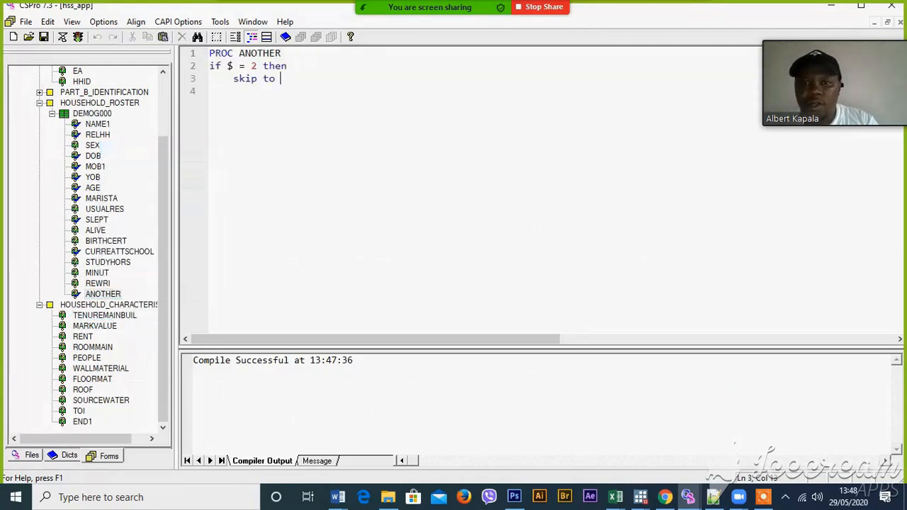
text(TENUREMAINBUIL;)
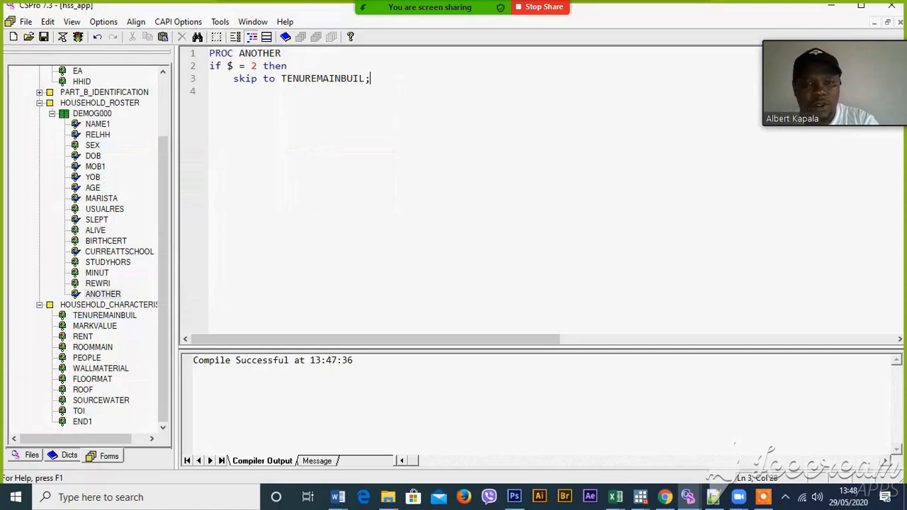
text(endif)
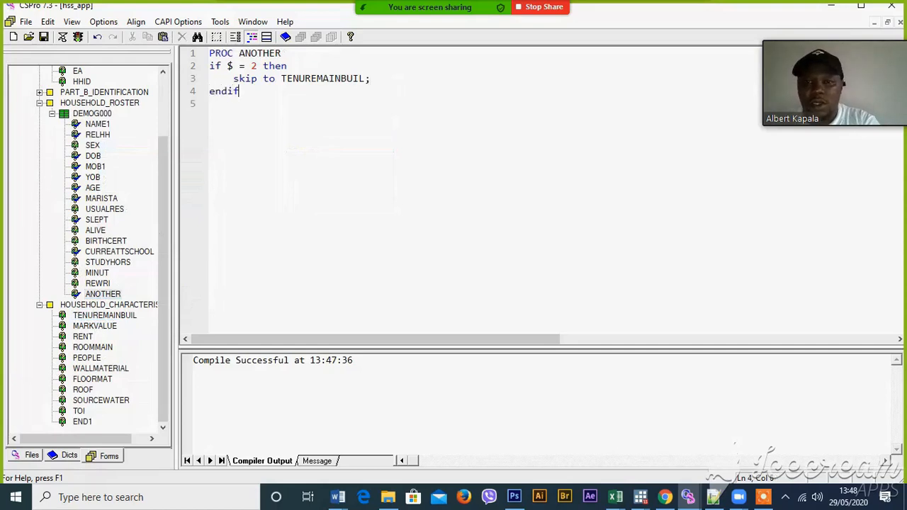
text(;)
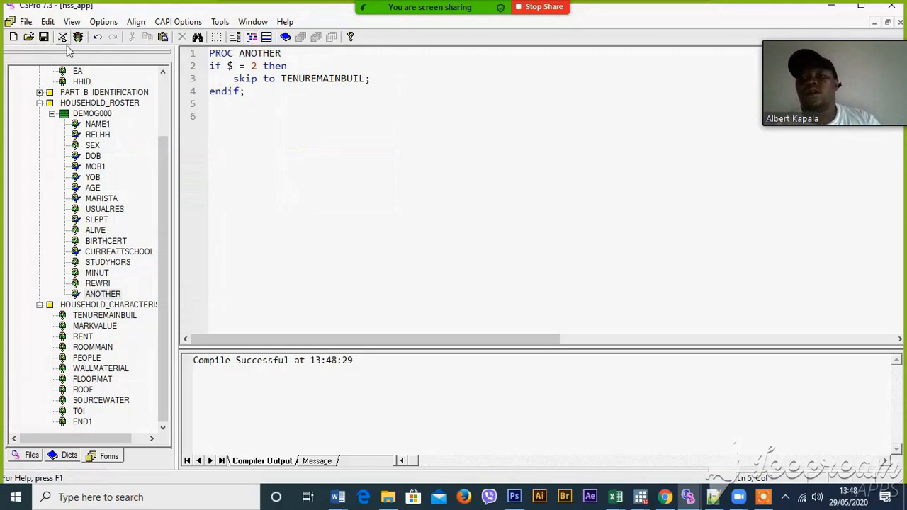
mouse_move(68, 45)
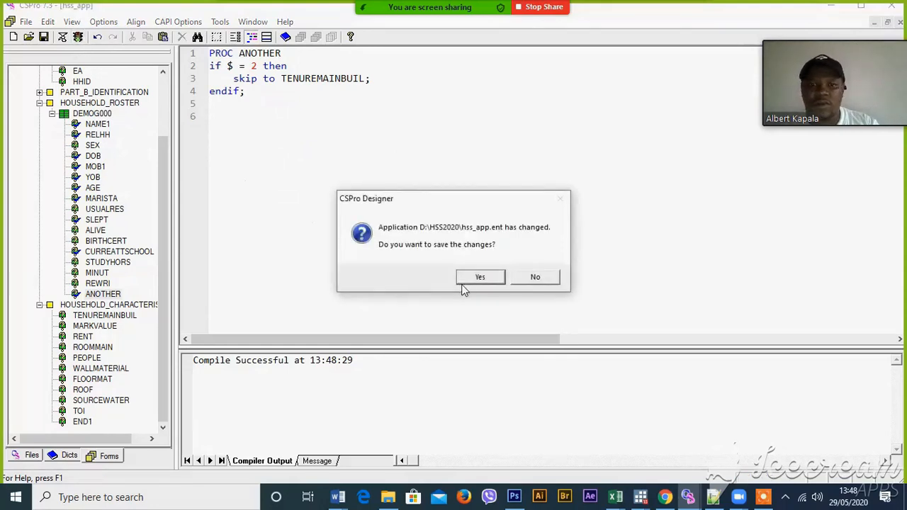
Save and run the application, resume the partial case and enter mobile number 0768
click(480, 277)
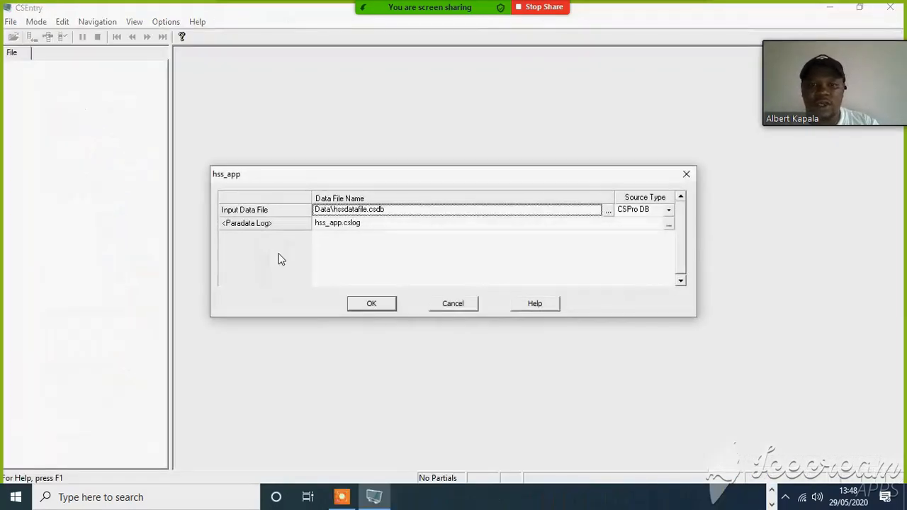
click(371, 303)
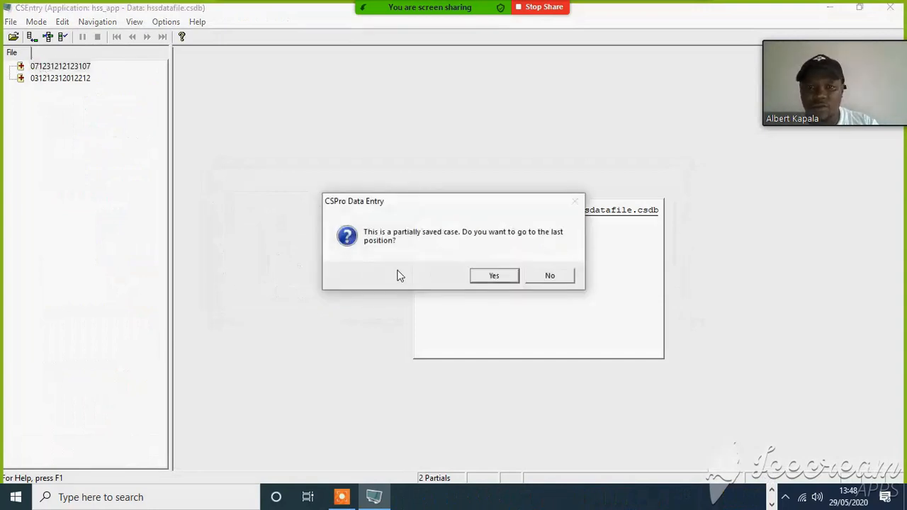
click(493, 275)
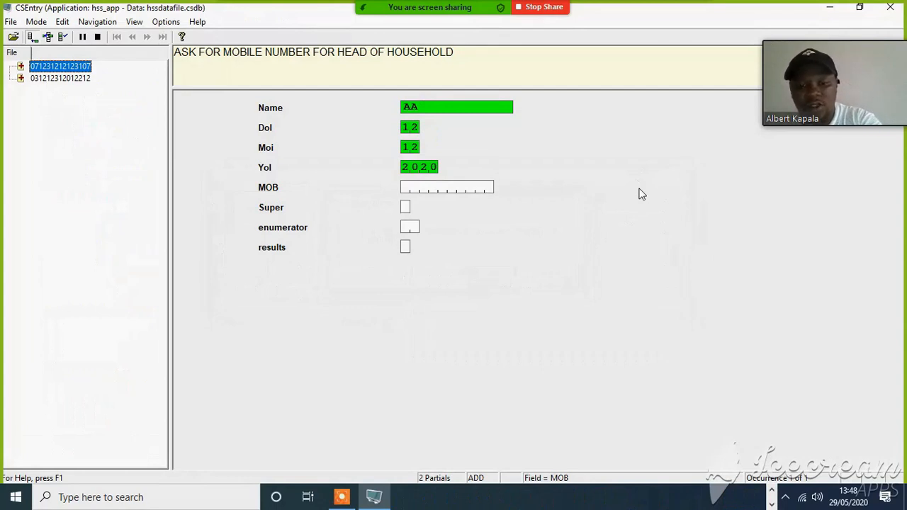
mouse_move(507, 197)
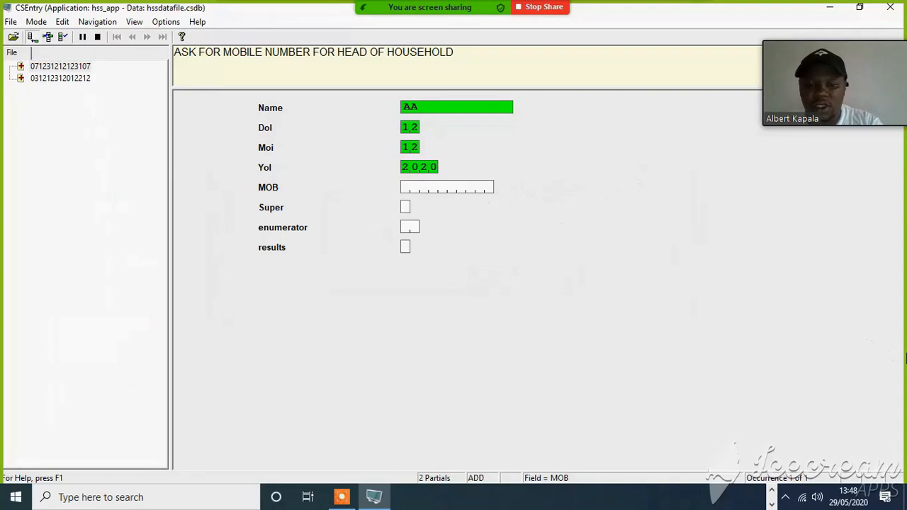
text(0768)
text(A)
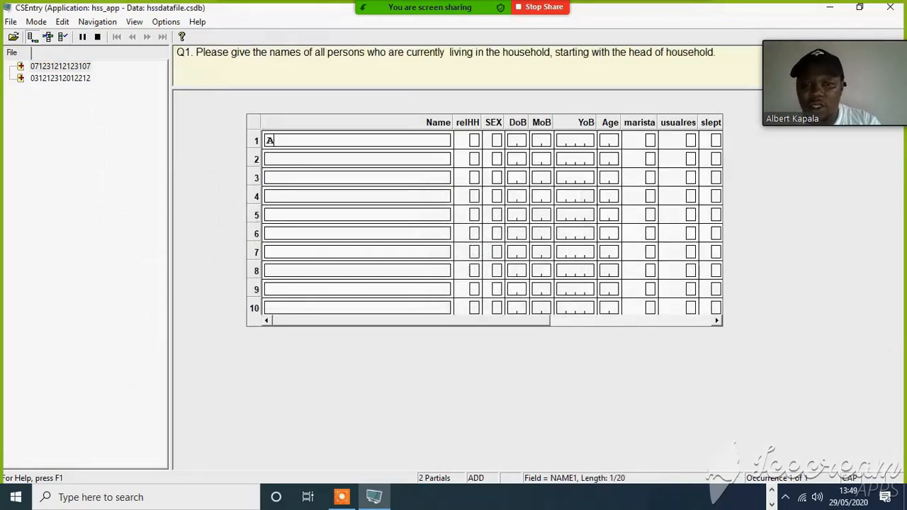
Enter the head's name, sex Male, birth day 24, year 1973 and age 43
text(LBERT KAPALA)
click(475, 140)
text(2)
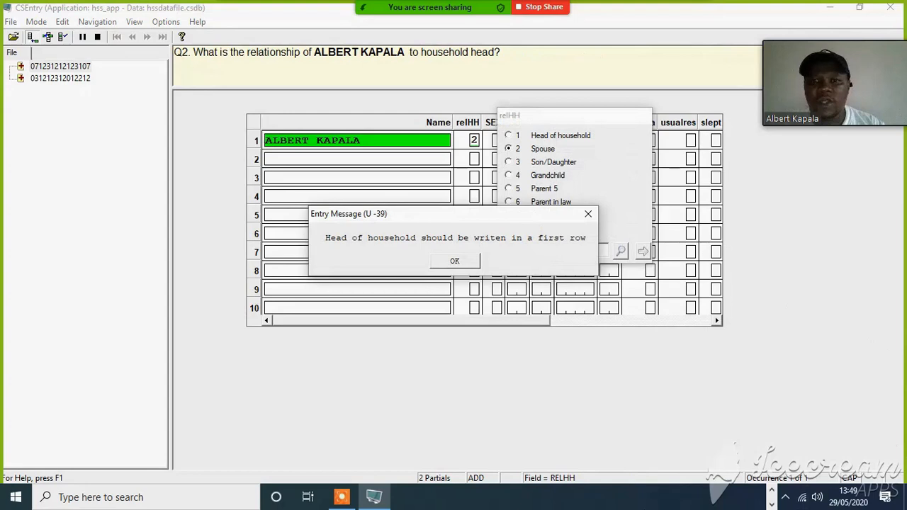
click(453, 261)
text(1)
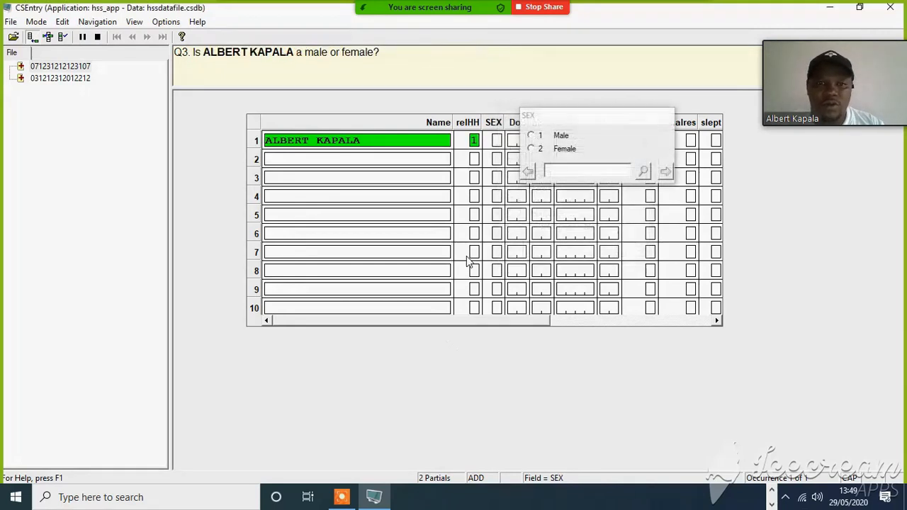
click(562, 136)
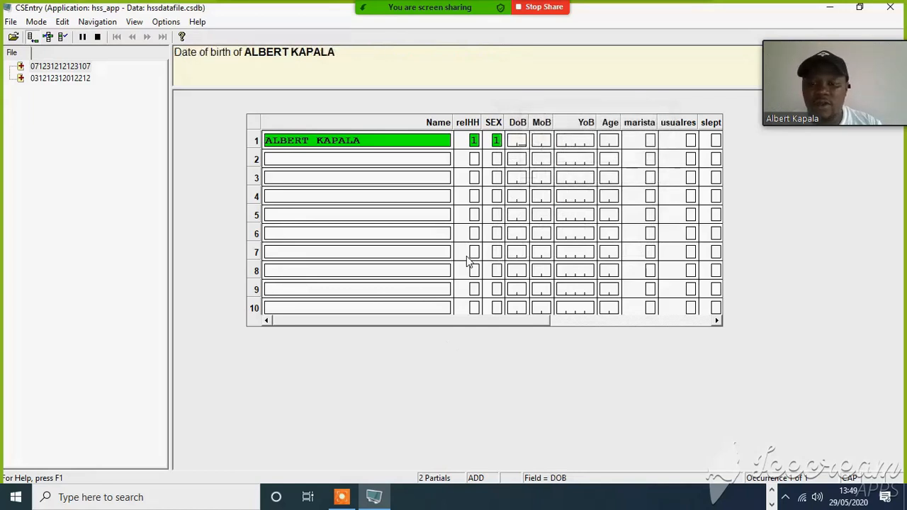
text(24)
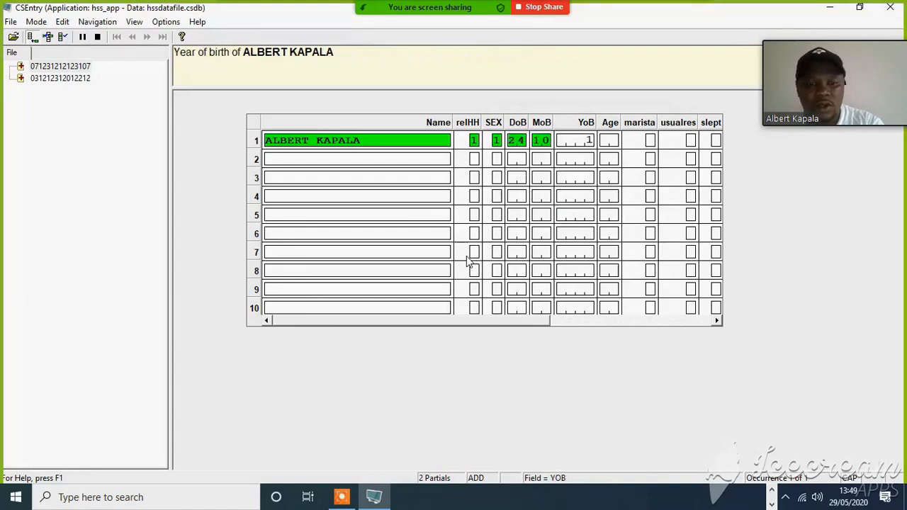
text(1973)
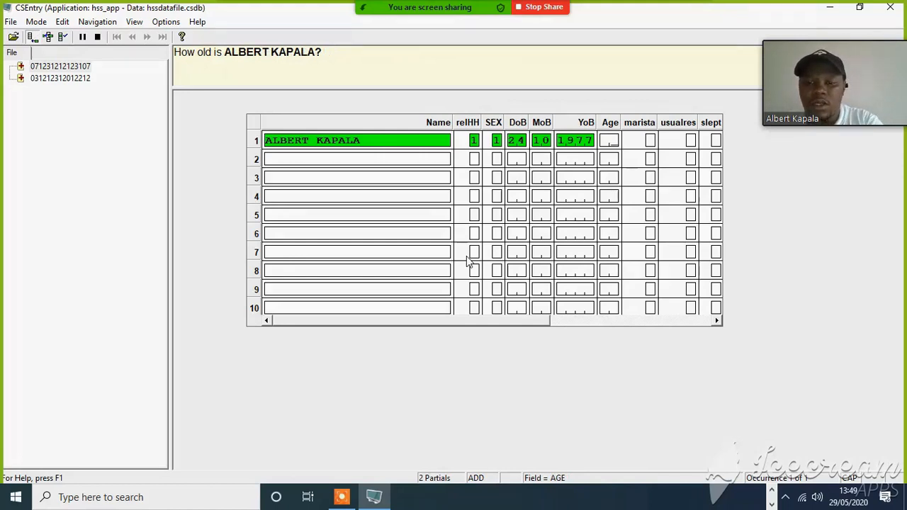
text(43)
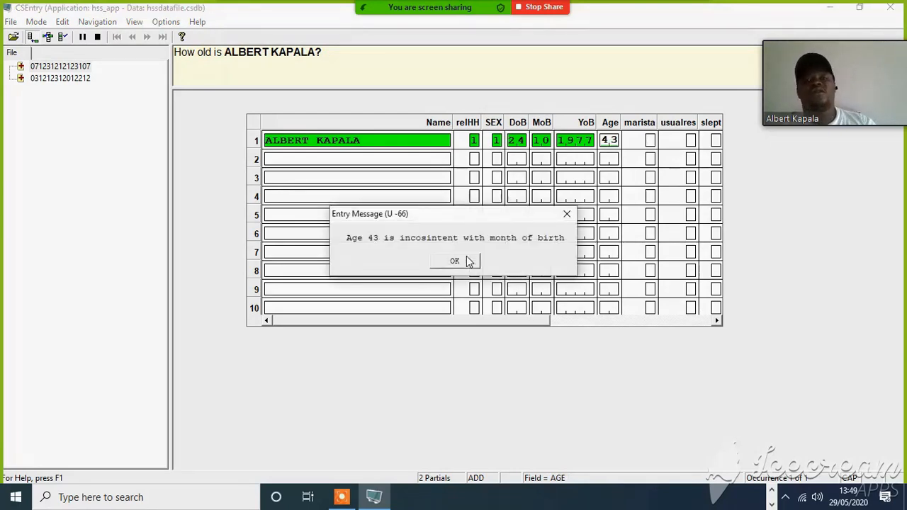
Dismiss the age inconsistency message and record the head as married
click(454, 261)
text(42)
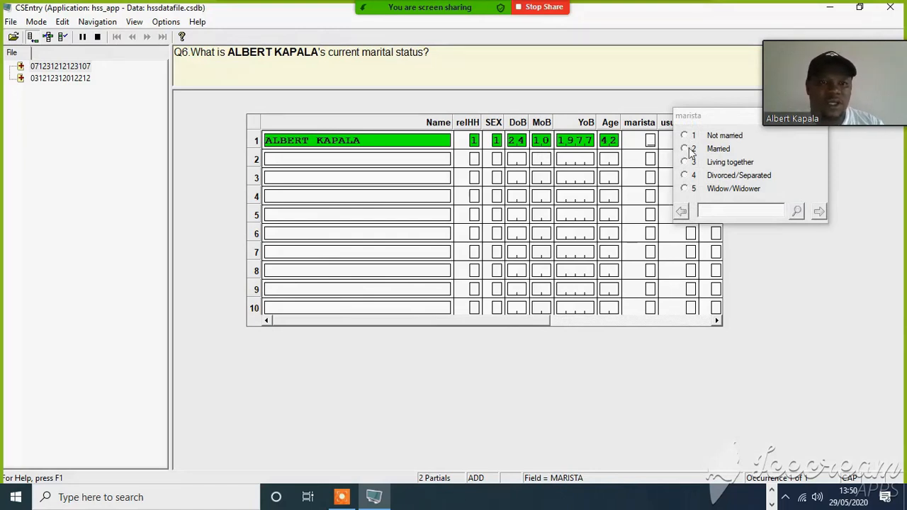
click(684, 148)
text(1)
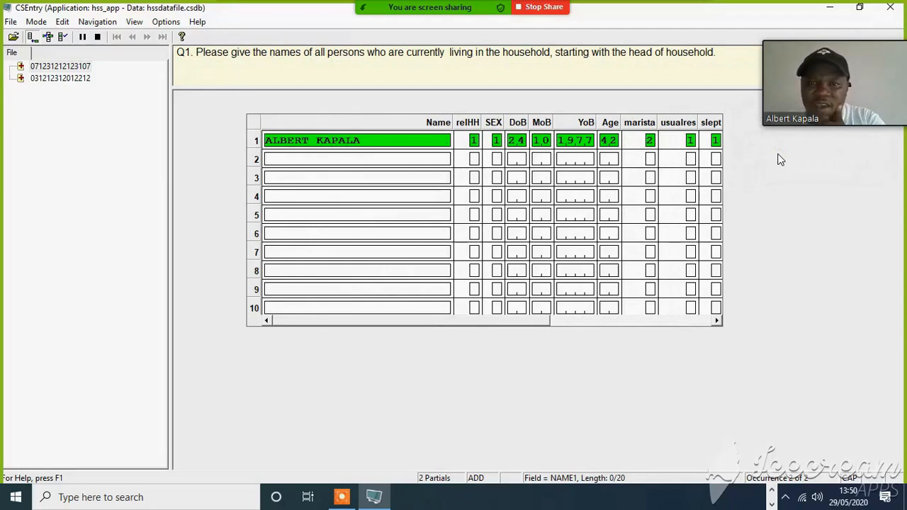
text(VALENCIANA G)
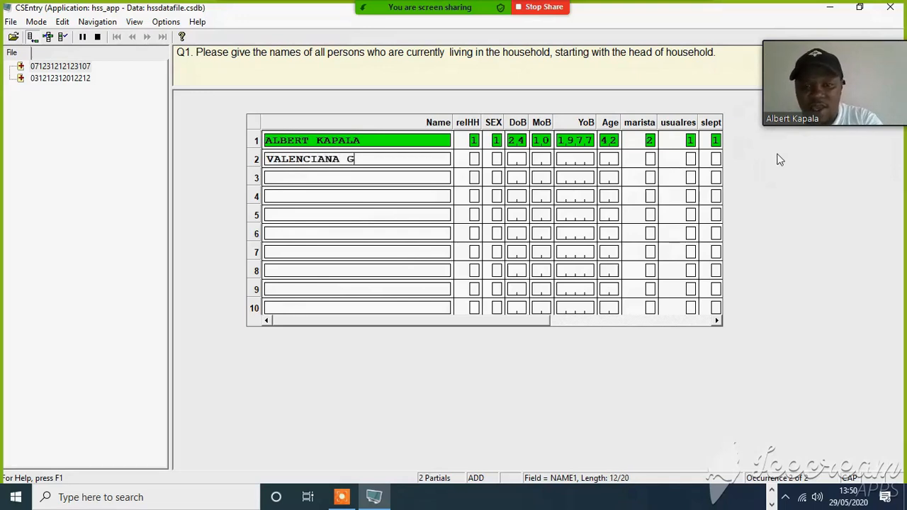
text(ANGE)
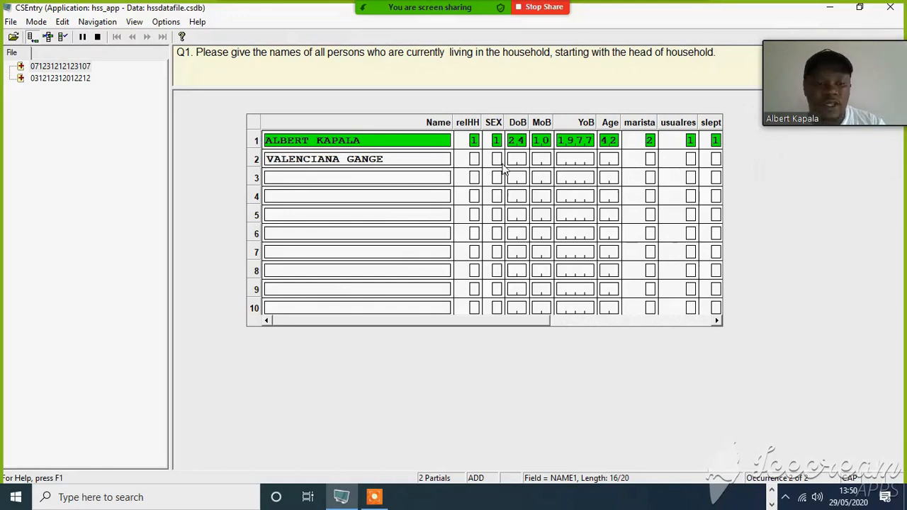
click(383, 158)
text(1)
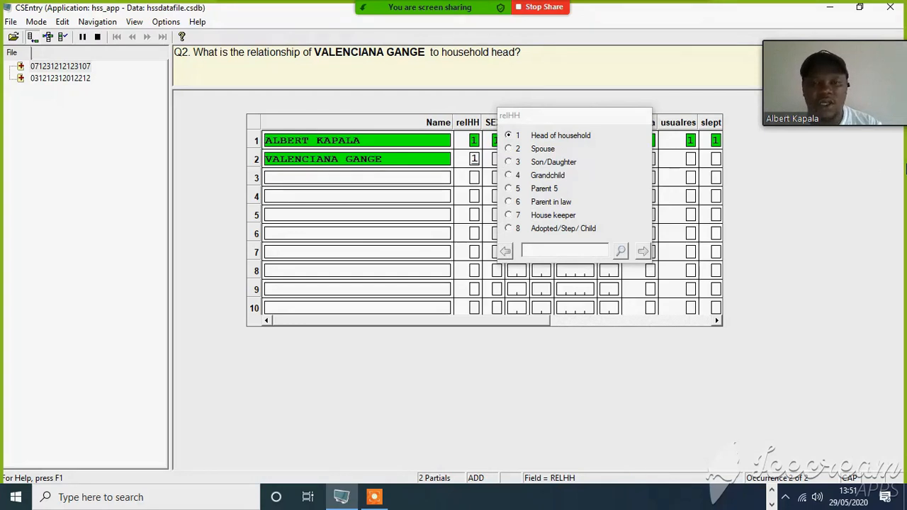
click(541, 149)
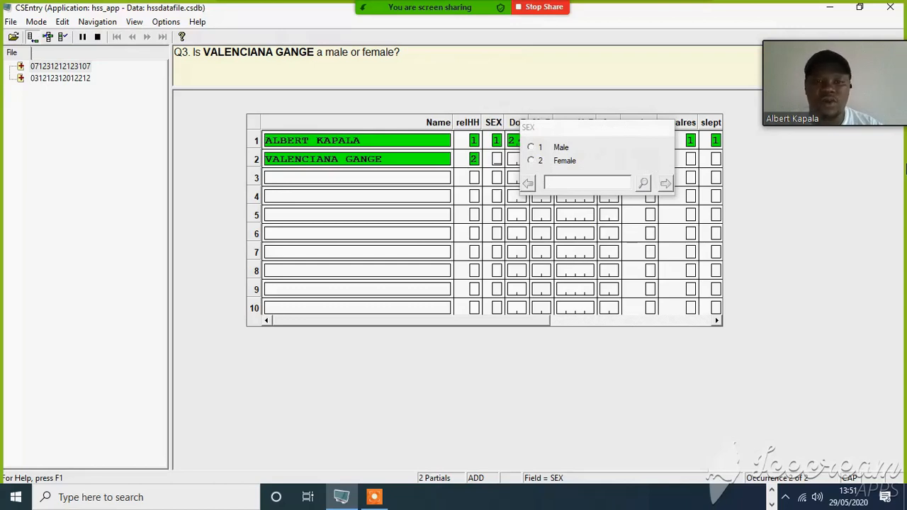
click(540, 160)
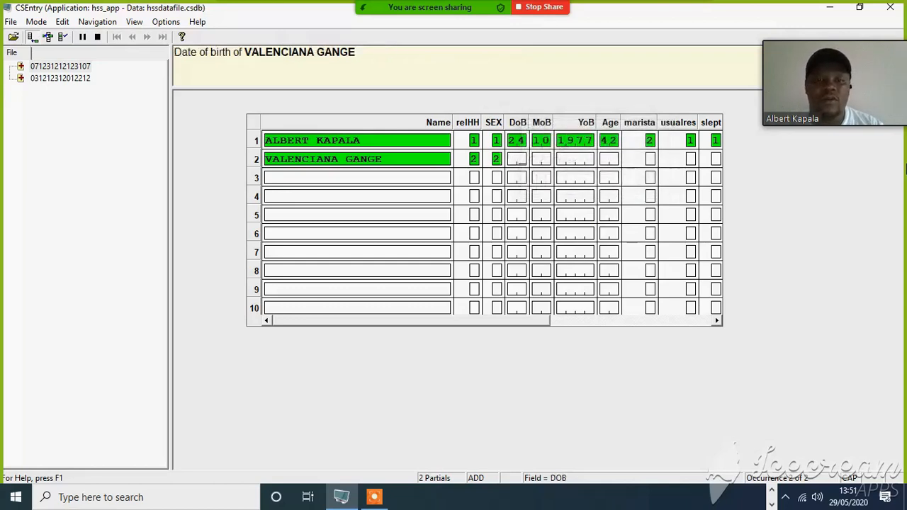
text(16)
click(650, 159)
text(1)
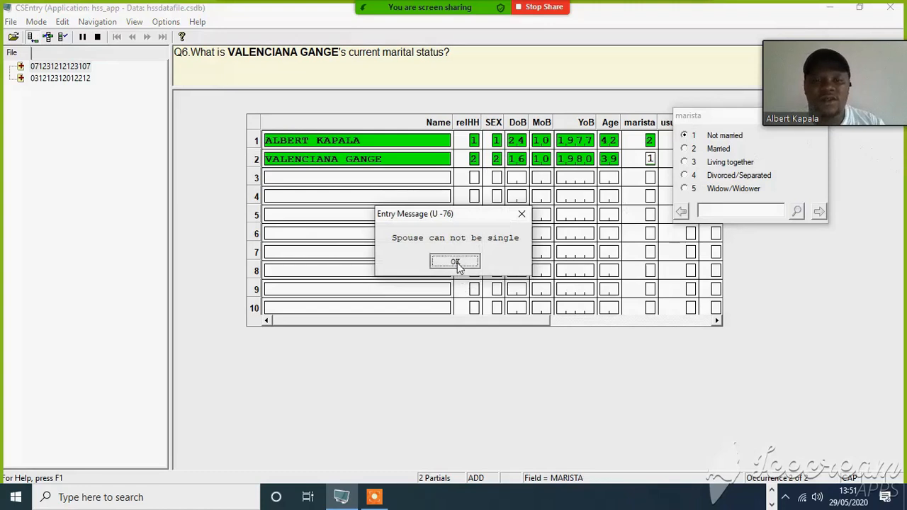
click(453, 261)
text(2)
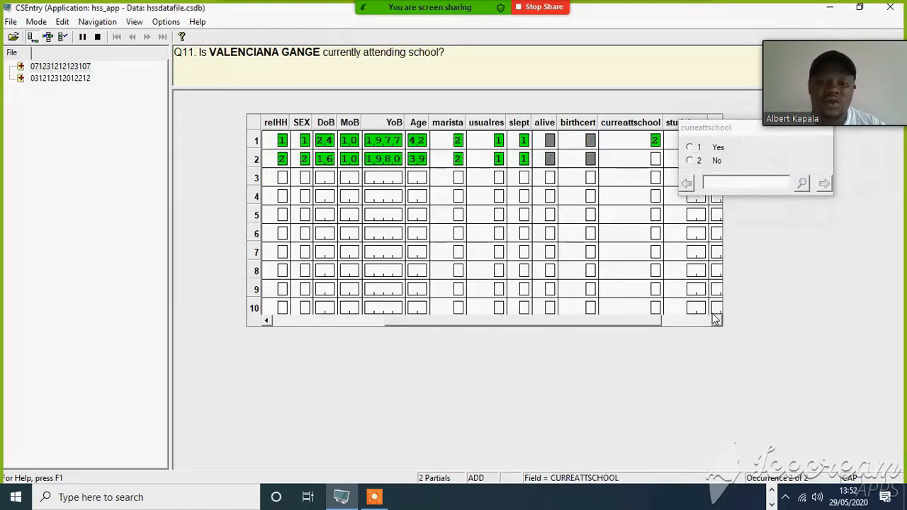
Answer Yes to currently attending school and enter the study hours, reaching the building tenure question
click(689, 146)
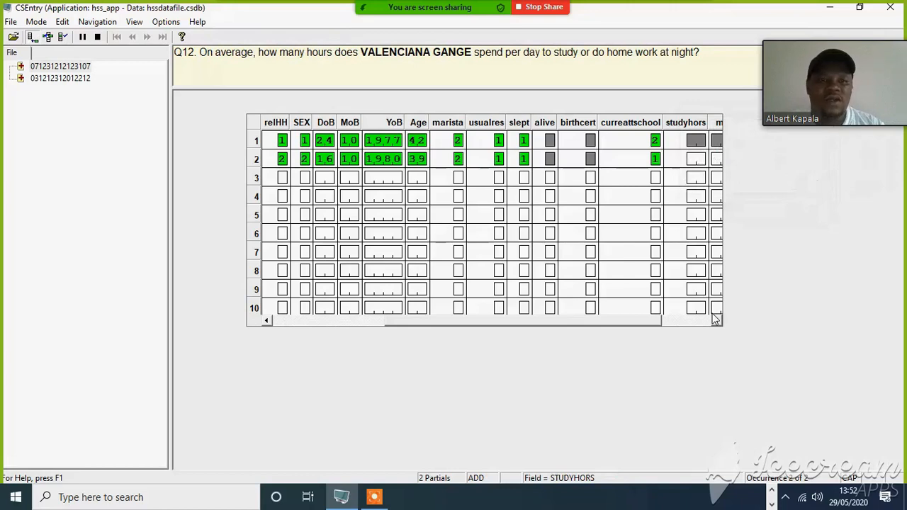
text(9)
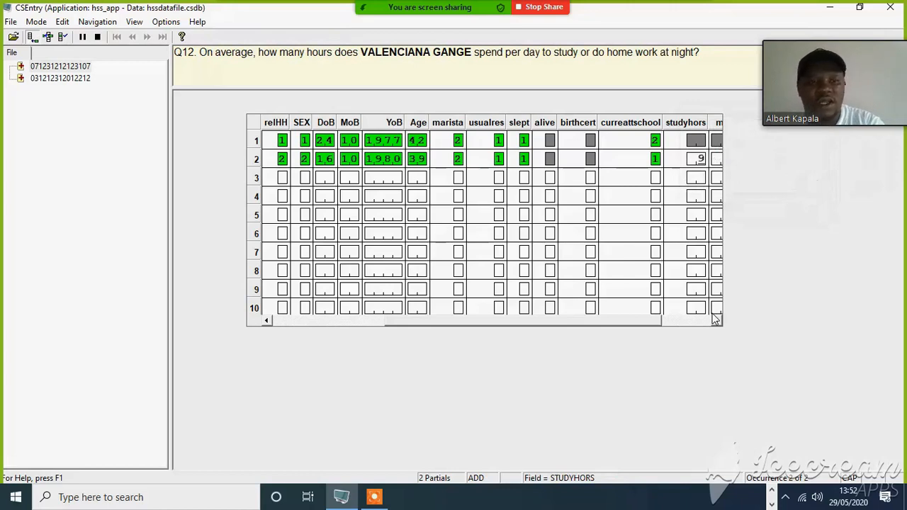
text(2)
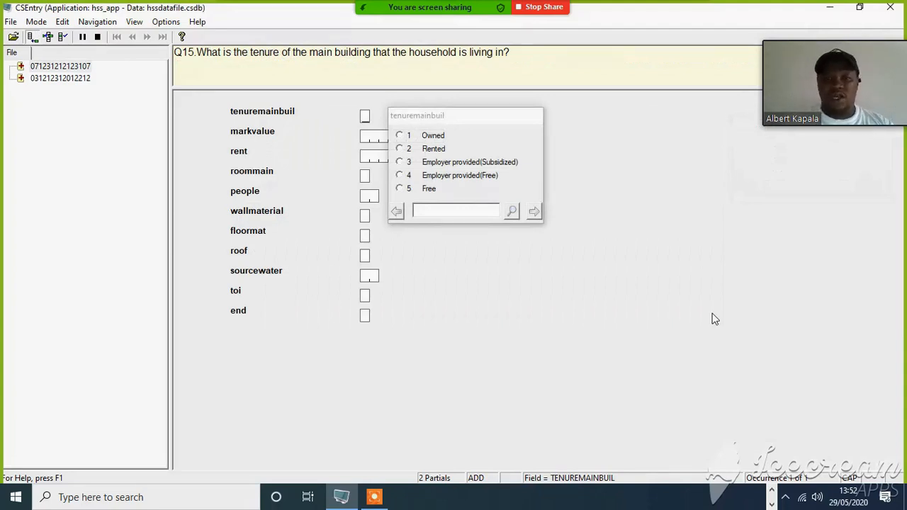
mouse_move(606, 10)
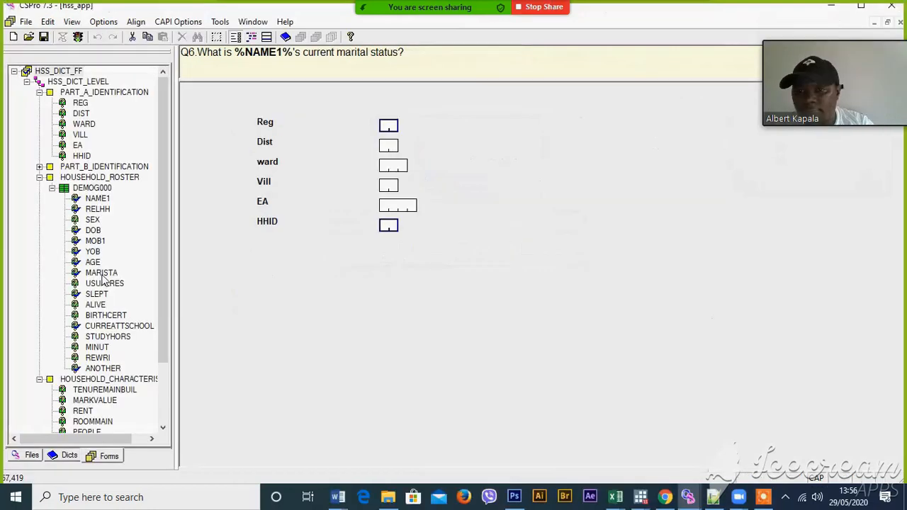
mouse_move(116, 265)
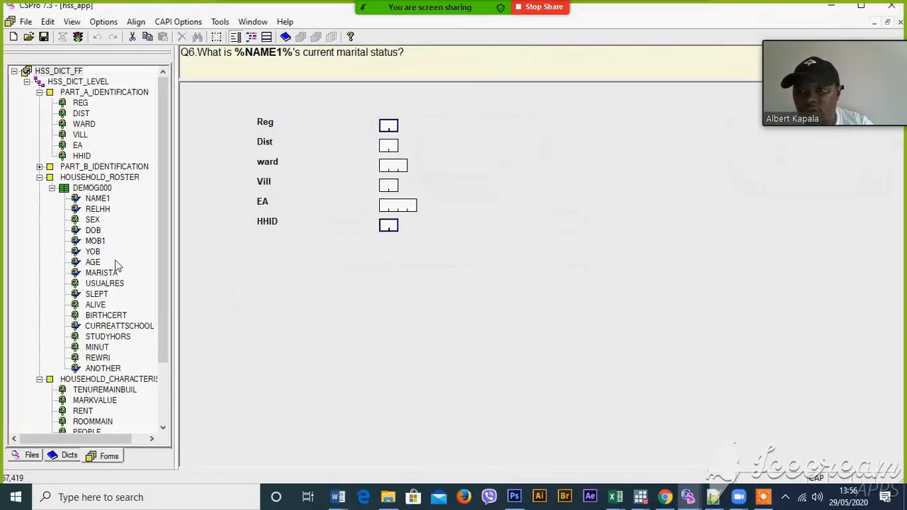
In PROC SEX write the condition if RELHH=2 and SEX(1)=SEX(2) then, checking RELHH's logic for reference
click(92, 219)
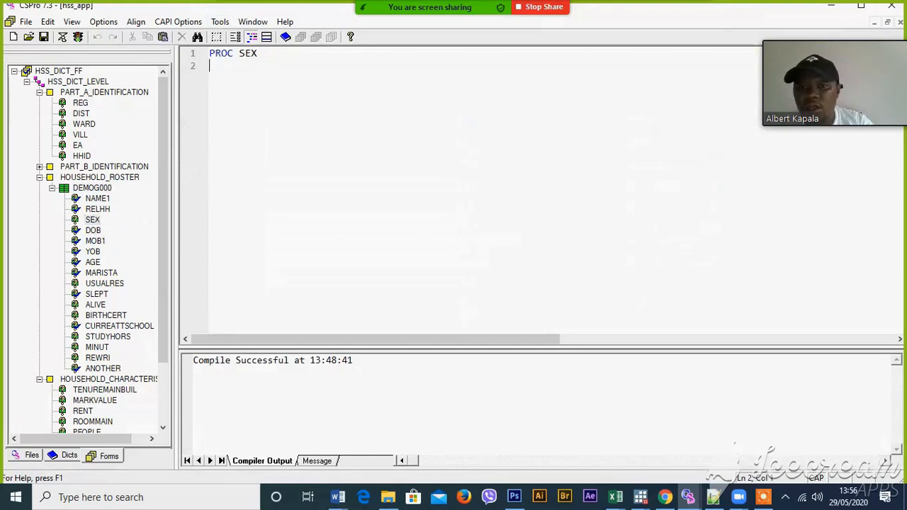
text(IF)
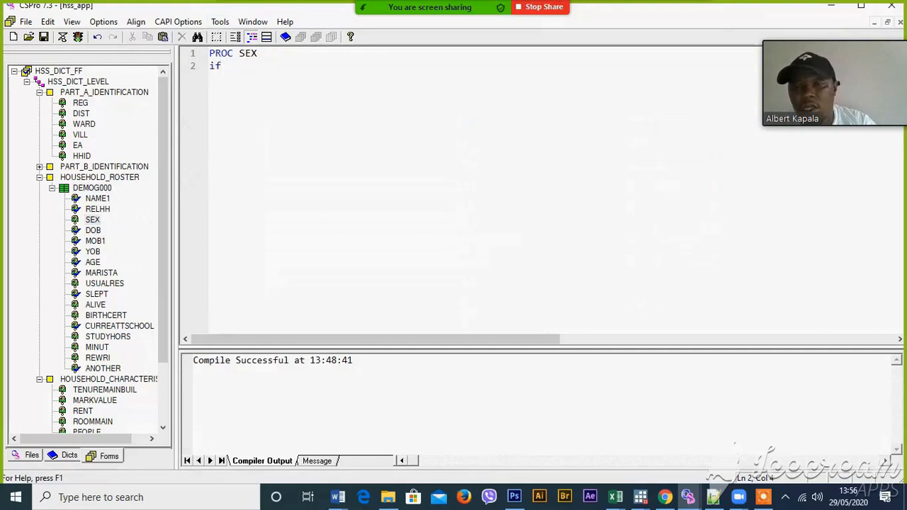
click(96, 209)
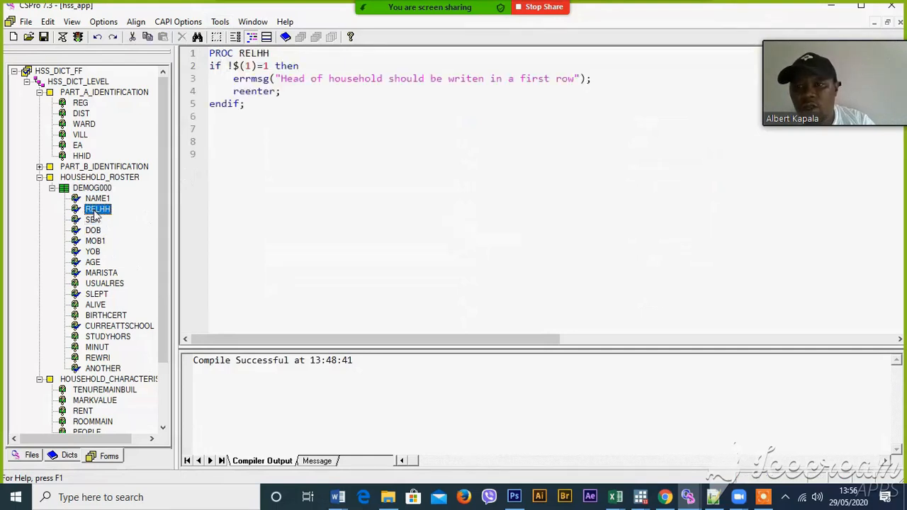
click(93, 218)
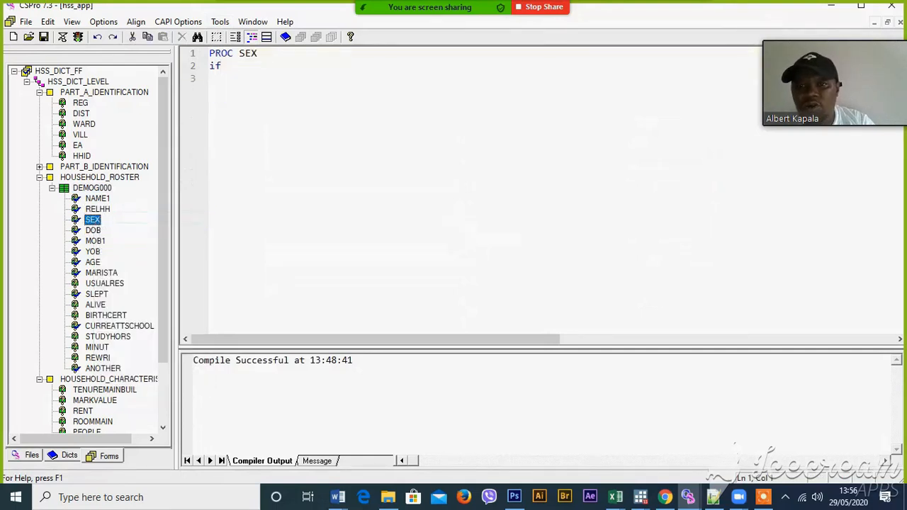
text(RELHH)
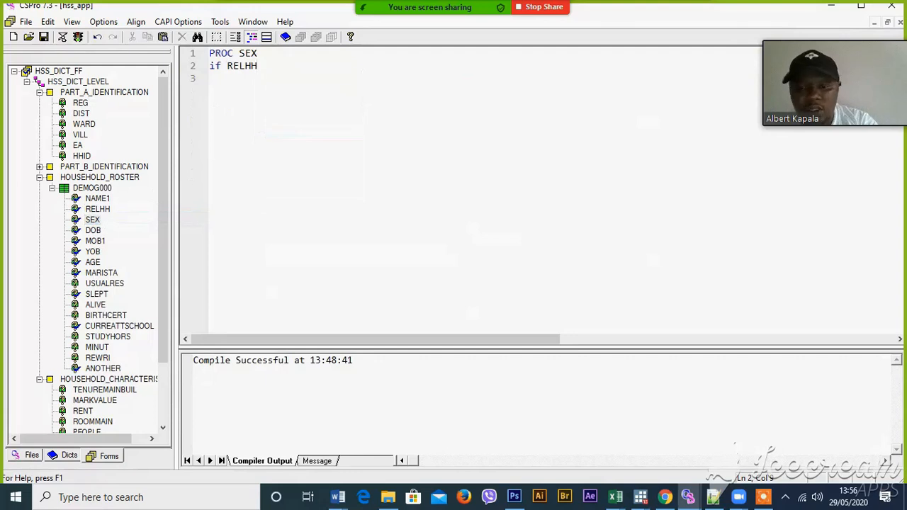
text(=2)
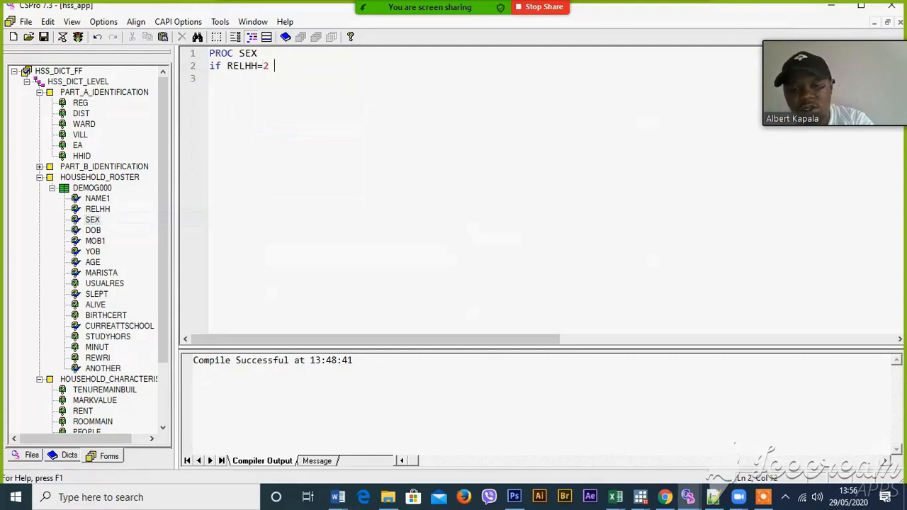
text(and)
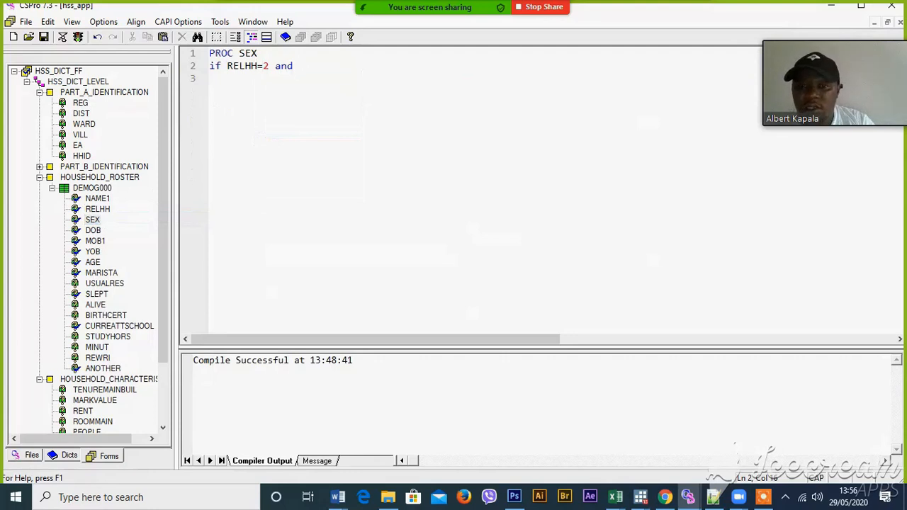
text(SEX)
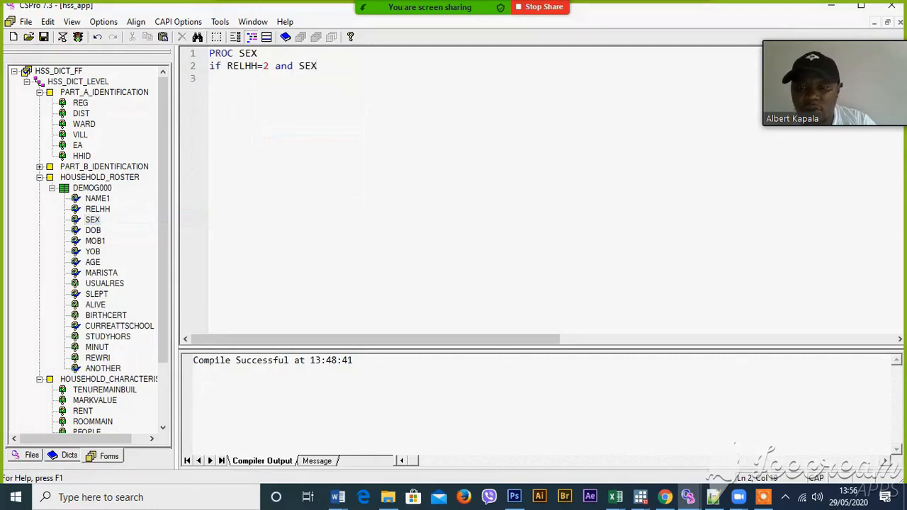
text((1)
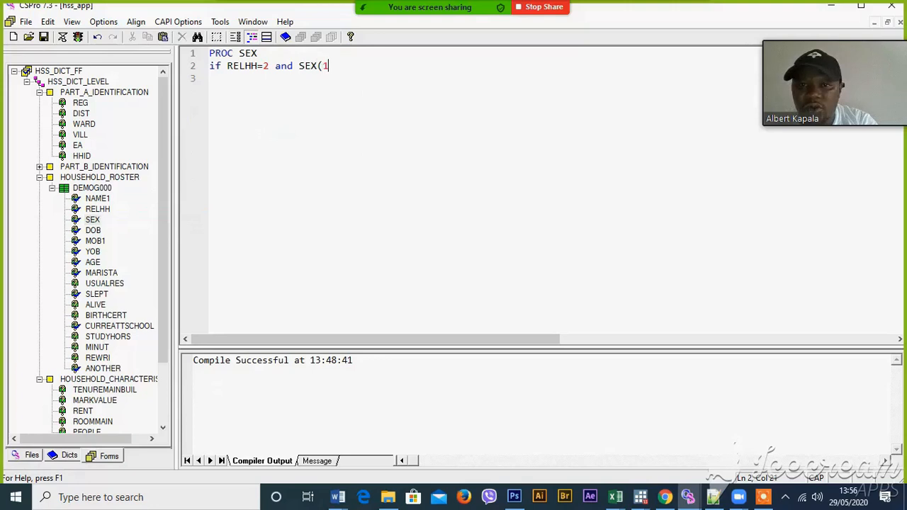
text())
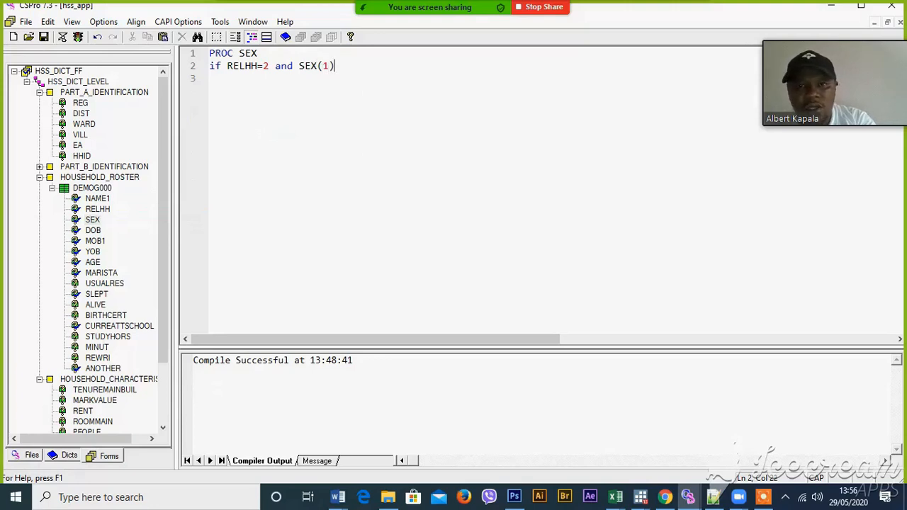
text(=SE)
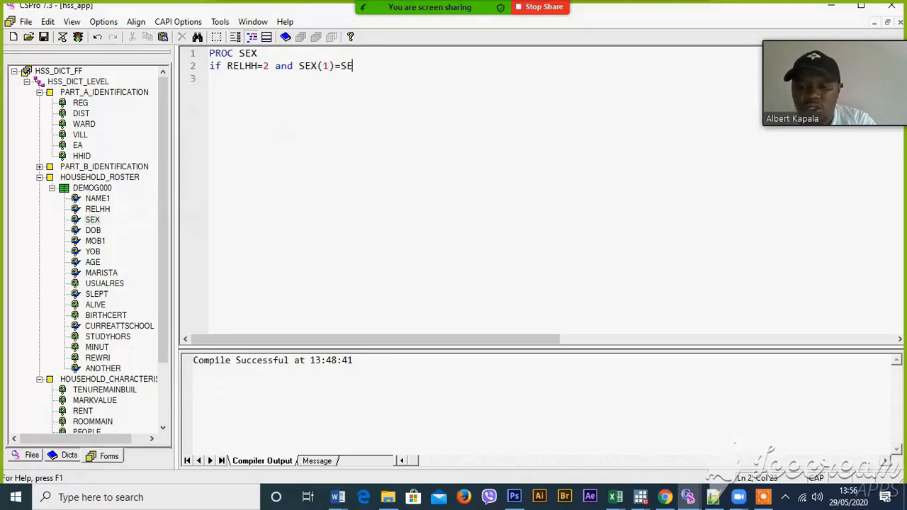
text(X)
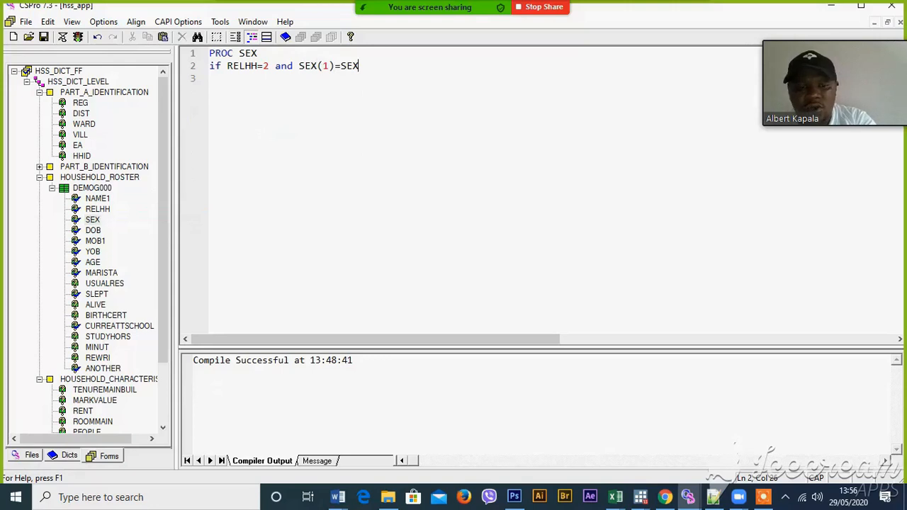
text((2)
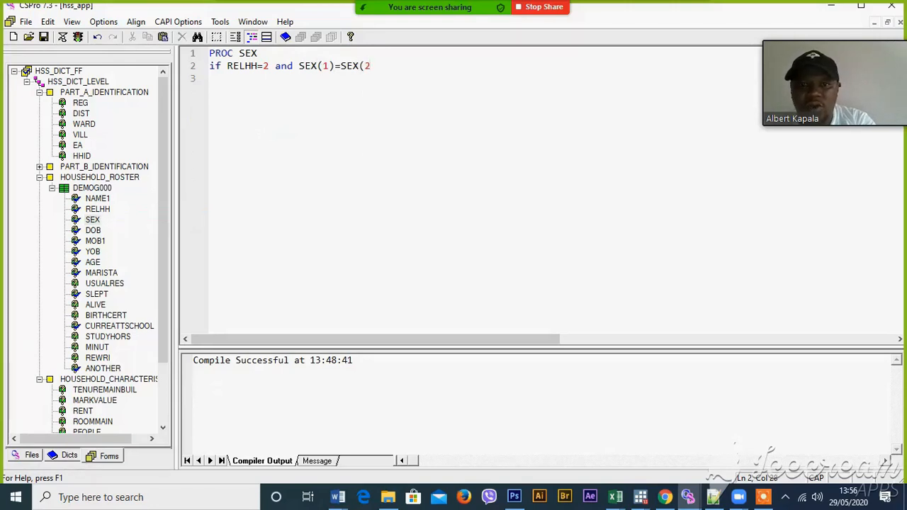
text())
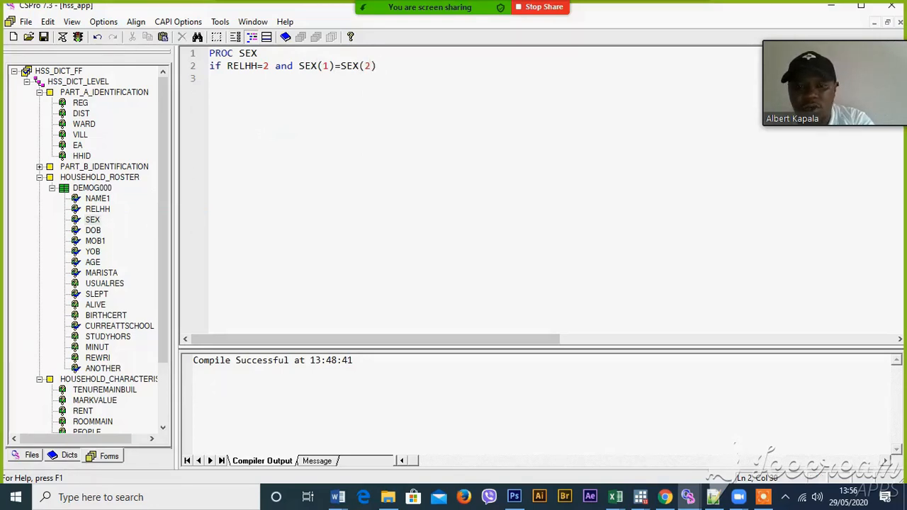
text(then)
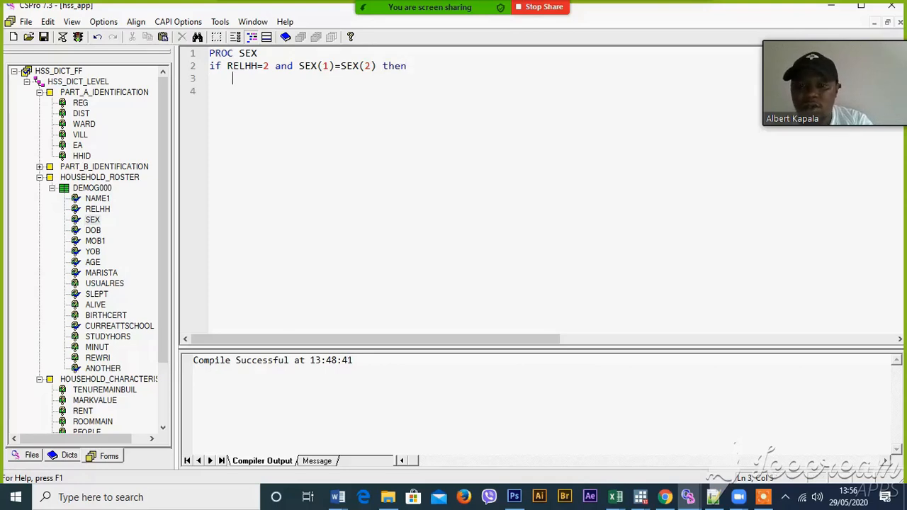
Add errmsg("Spouse can not be of same sex..."); as the action for the same-sex spouse check
text(errms)
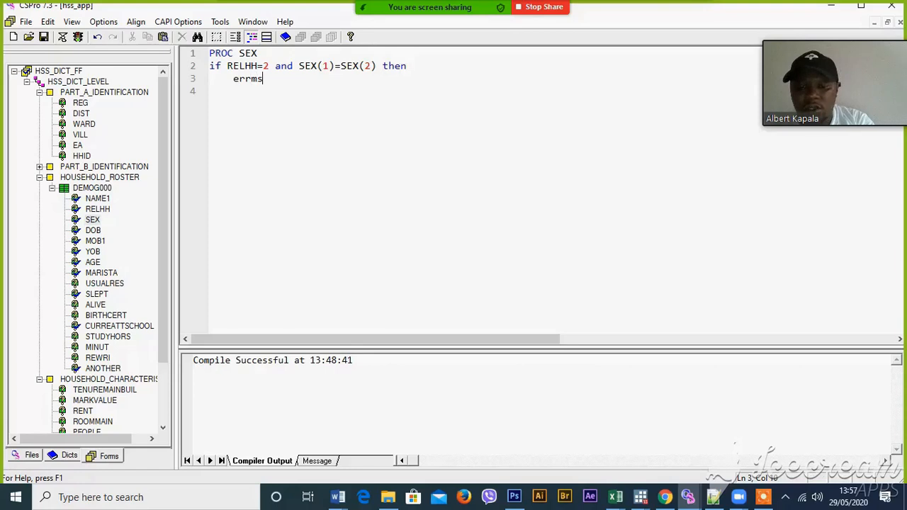
text(g)
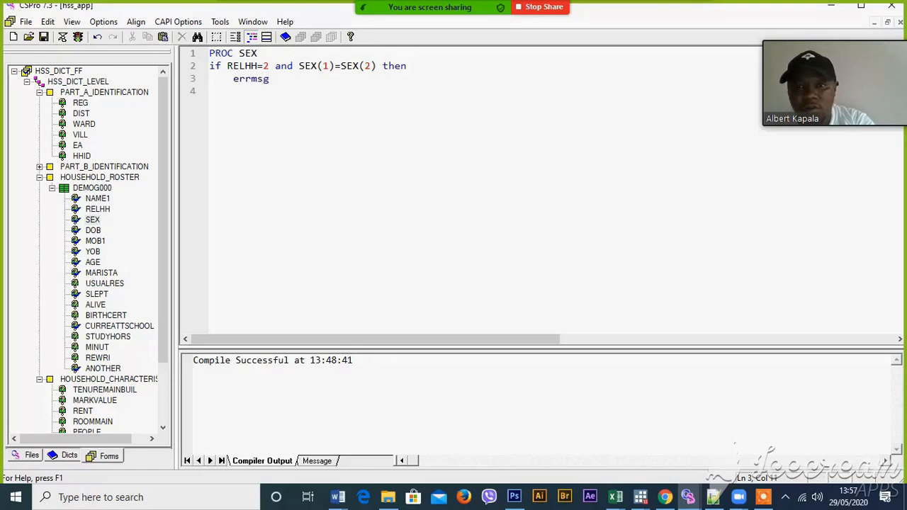
text((""))
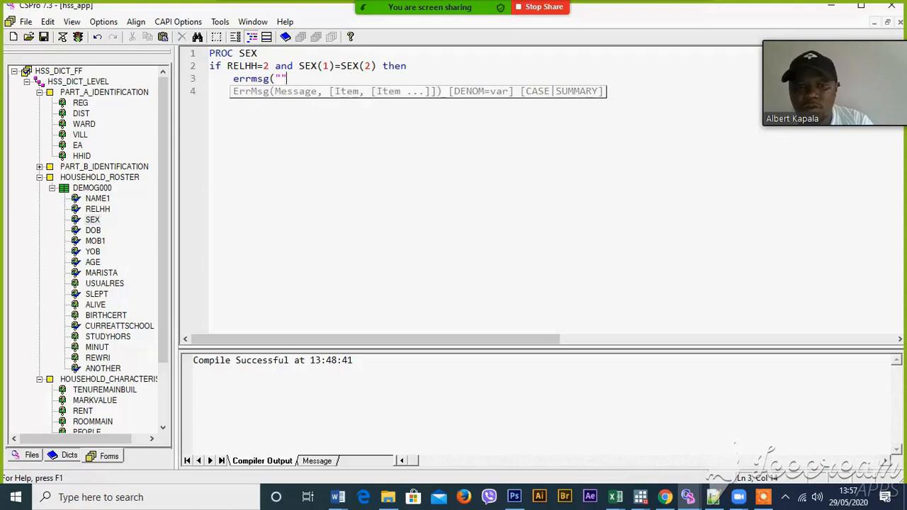
text();)
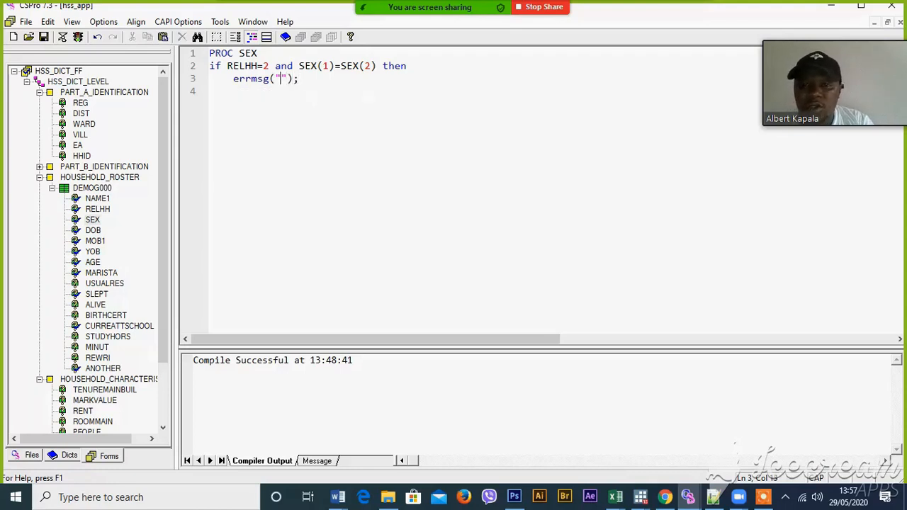
text(Spouse can not be of sam)
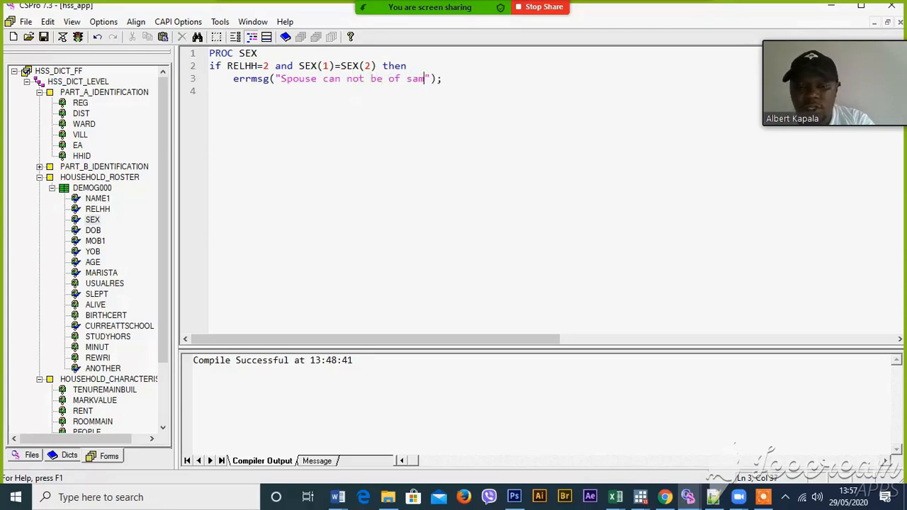
text(e s)
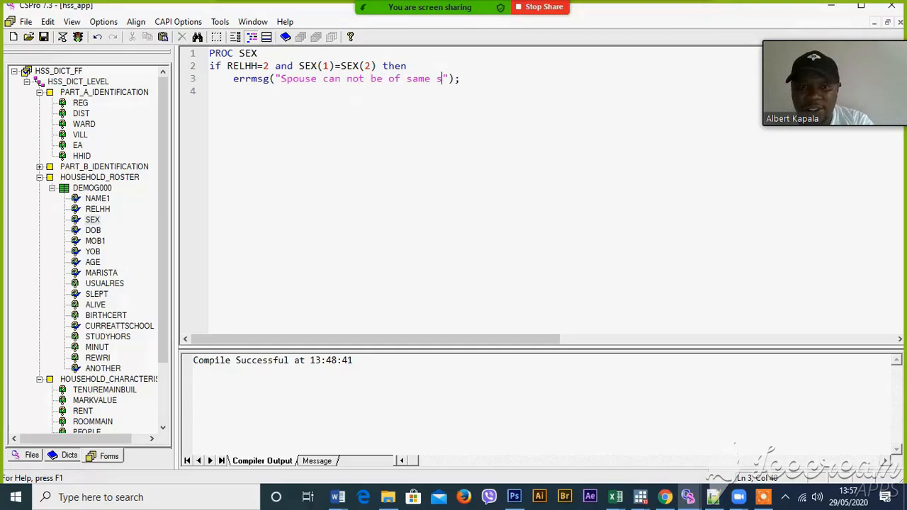
text(ex thats dan)
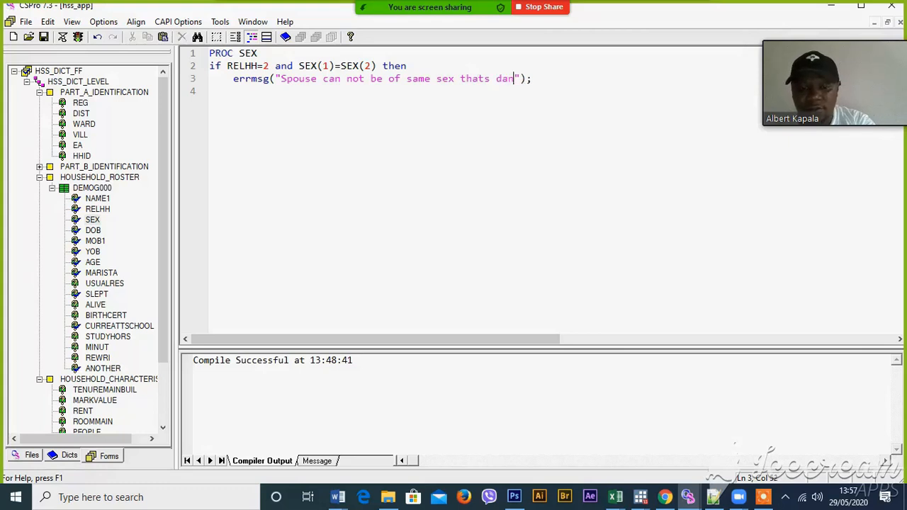
text(gerrrrr)
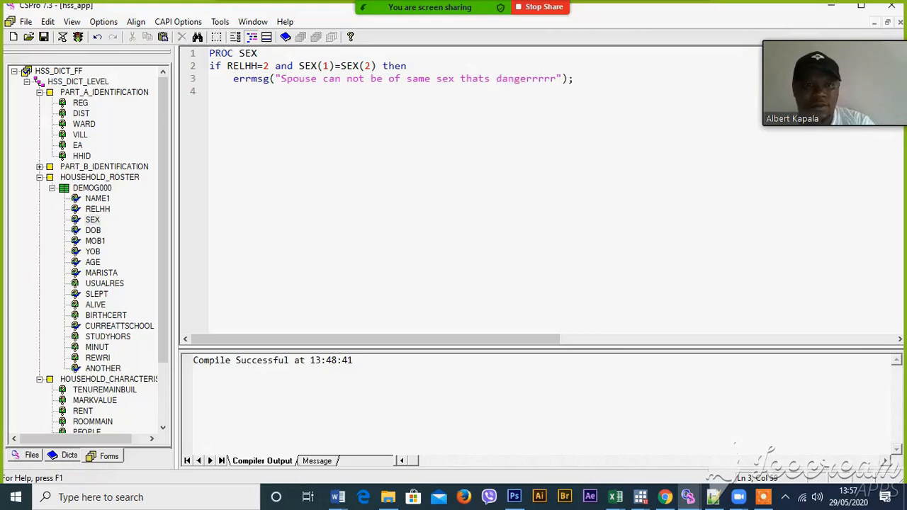